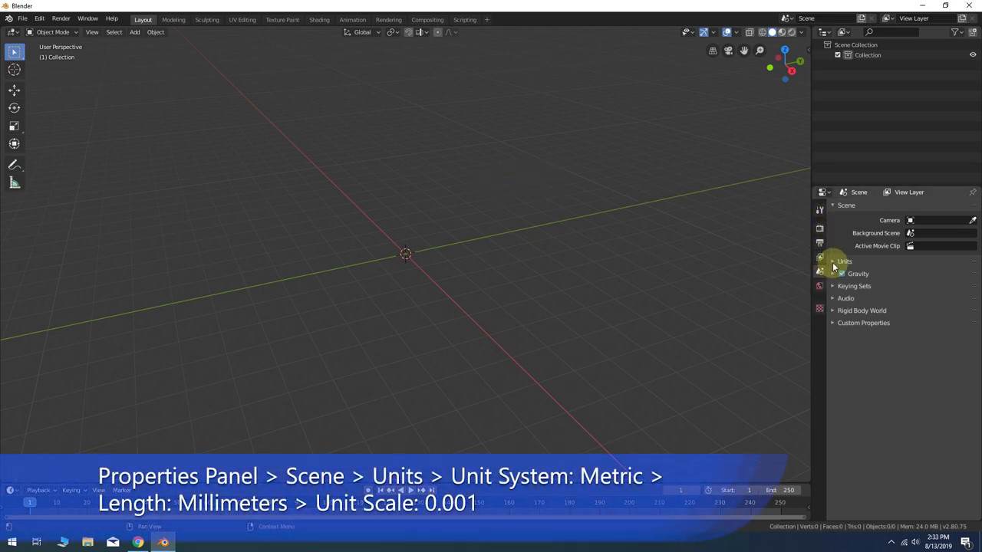
Step: Set scene Length to Millimeters and Unit Scale to 0.001, keeping Metric
click(844, 261)
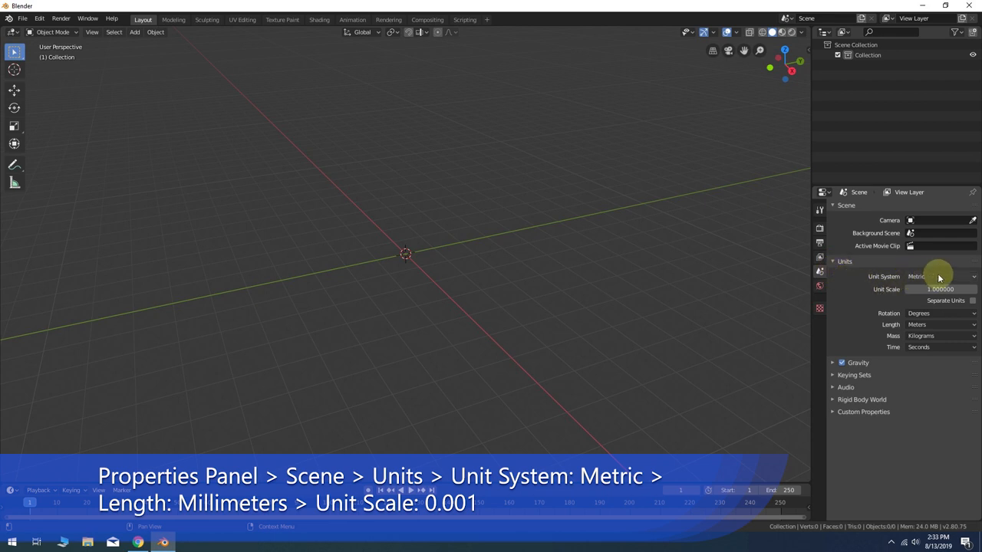
mouse_move(939, 276)
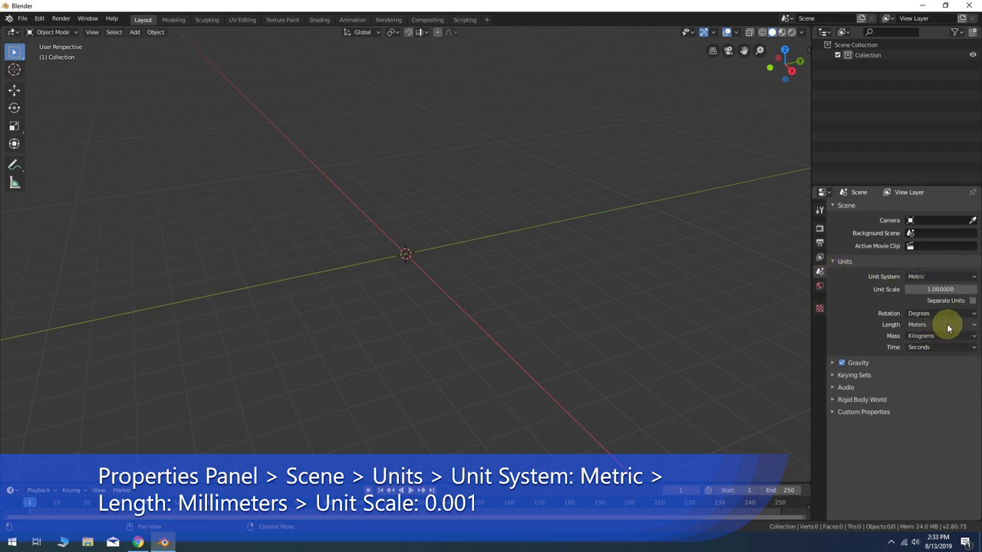
click(939, 323)
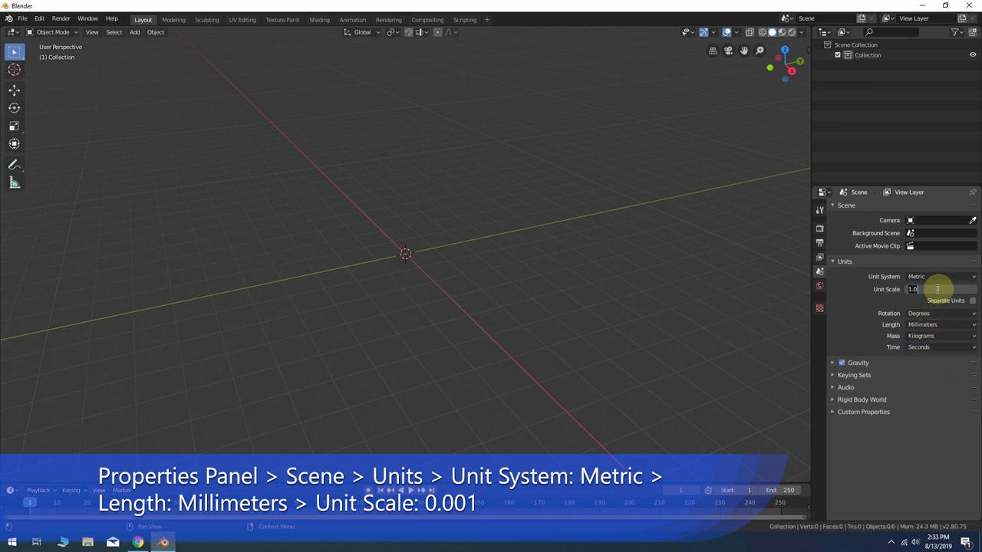
text(0.001000)
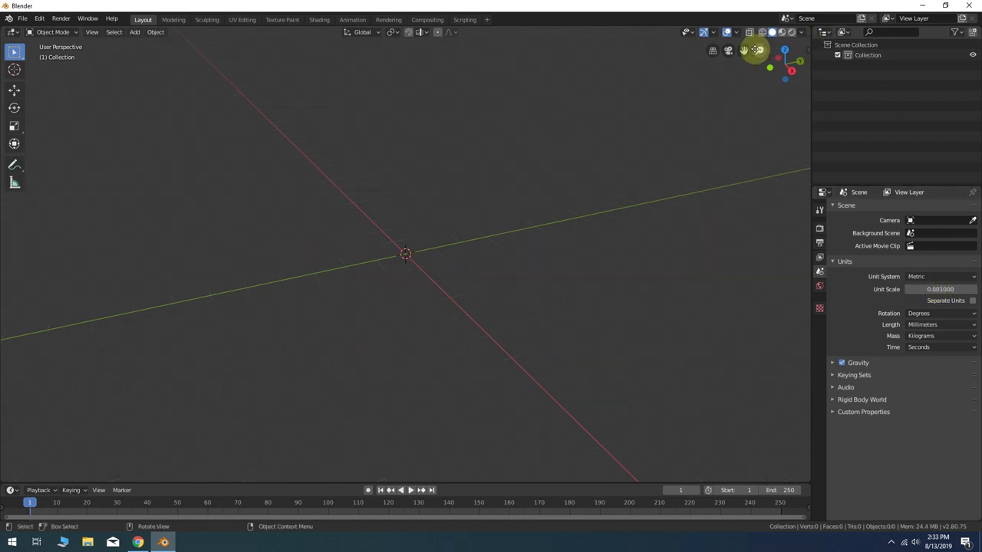
click(736, 33)
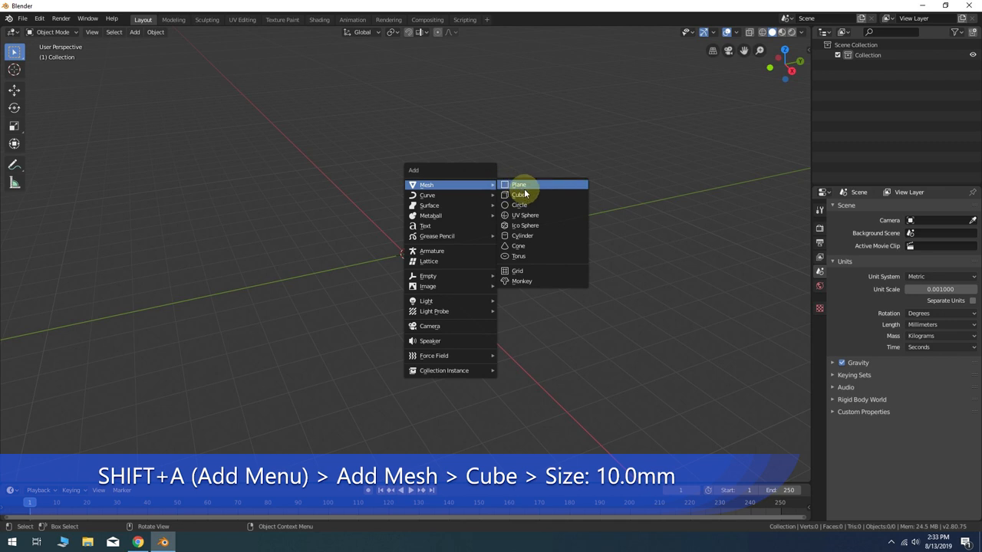
Step: Add a cube mesh and set its Size to 10 mm in the Add Cube panel
click(520, 195)
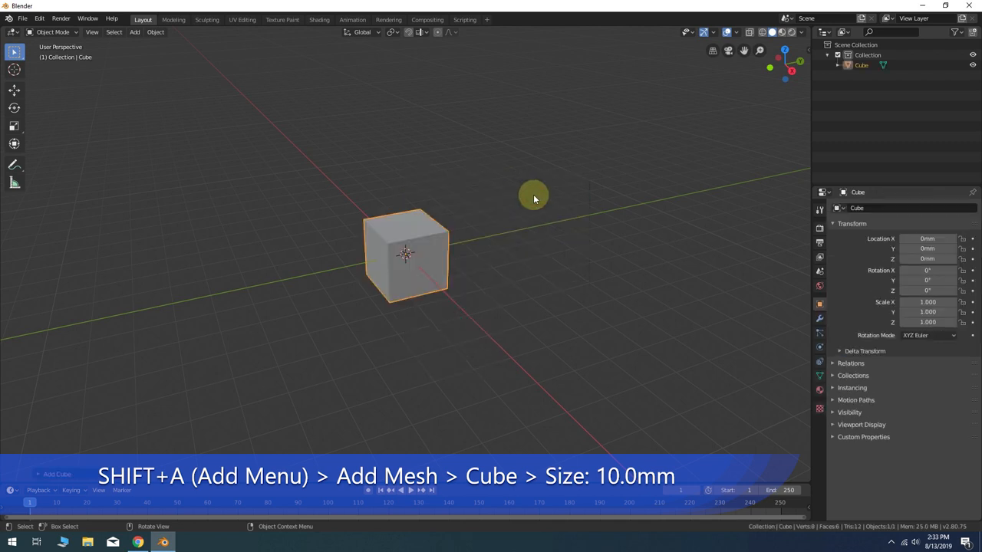
mouse_move(35, 472)
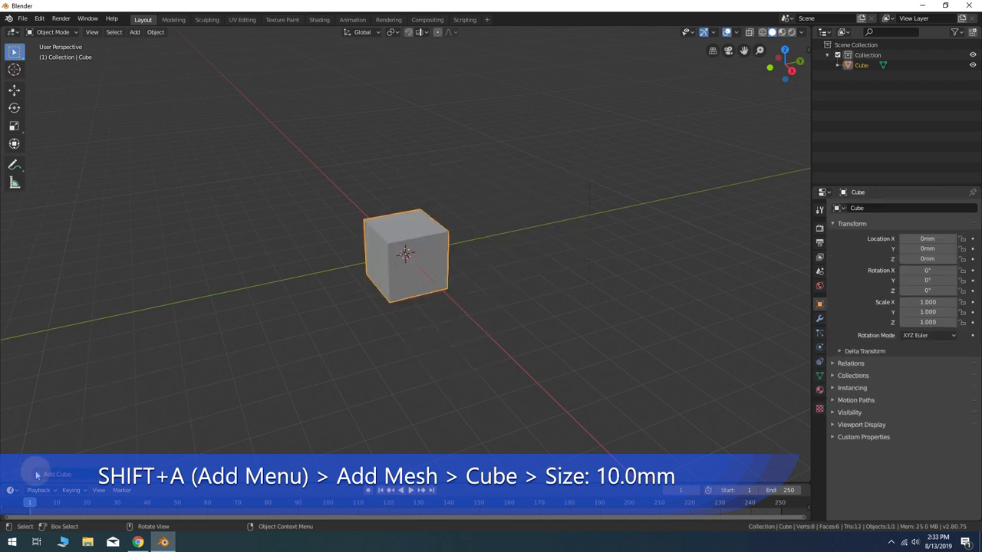
click(57, 370)
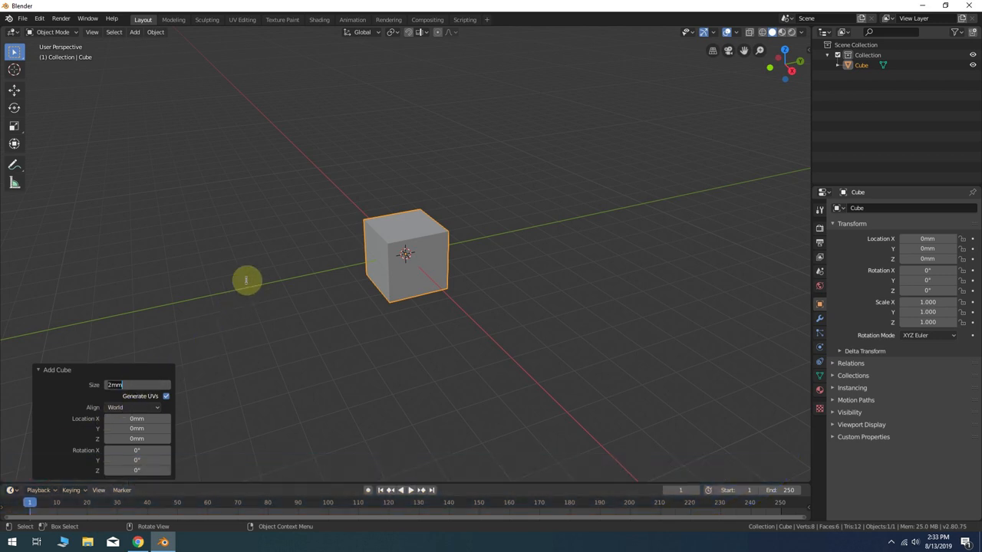
text(10.0)
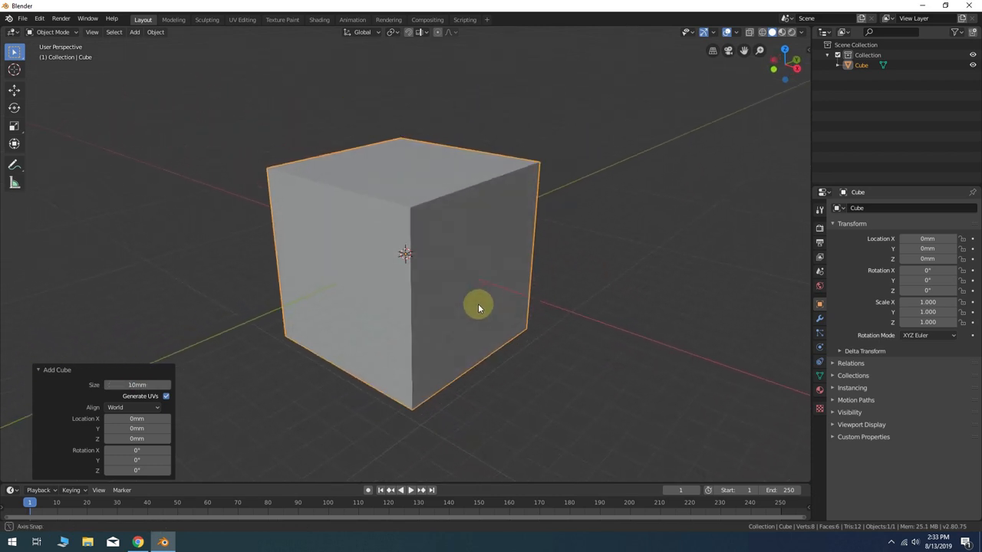
Step: Enter Edit Mode and apply Poke Faces to every face of the cube
key(Tab)
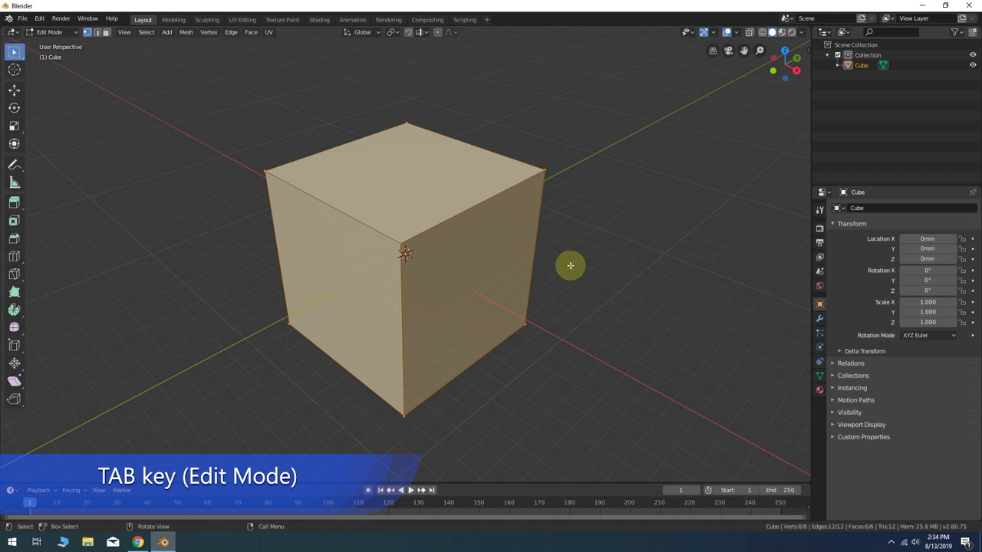
mouse_move(649, 241)
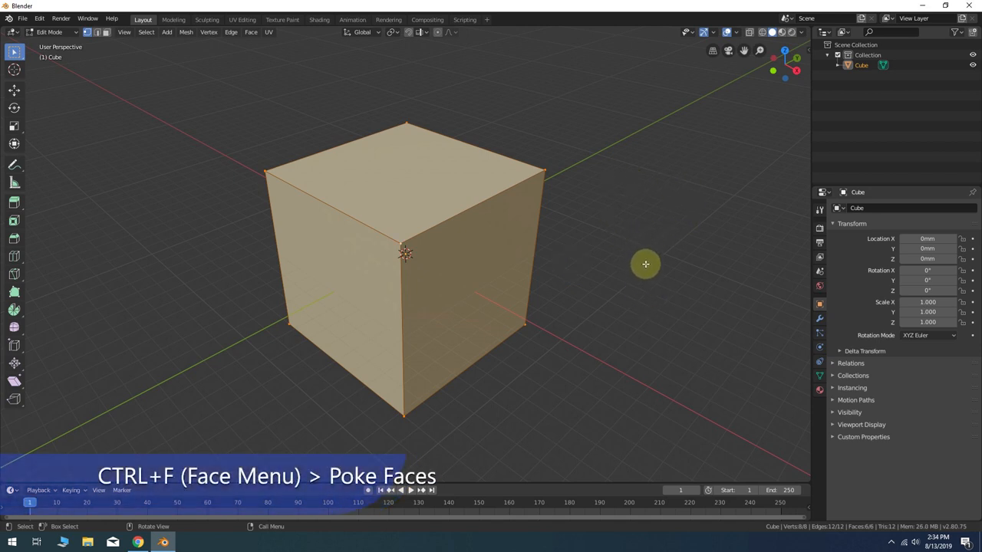
key(ctrl+f)
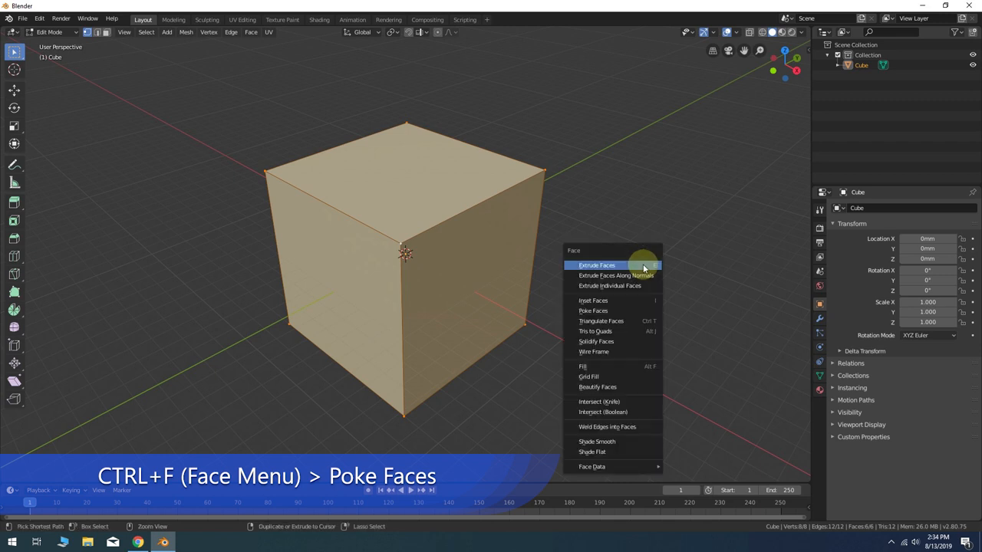
mouse_move(628, 299)
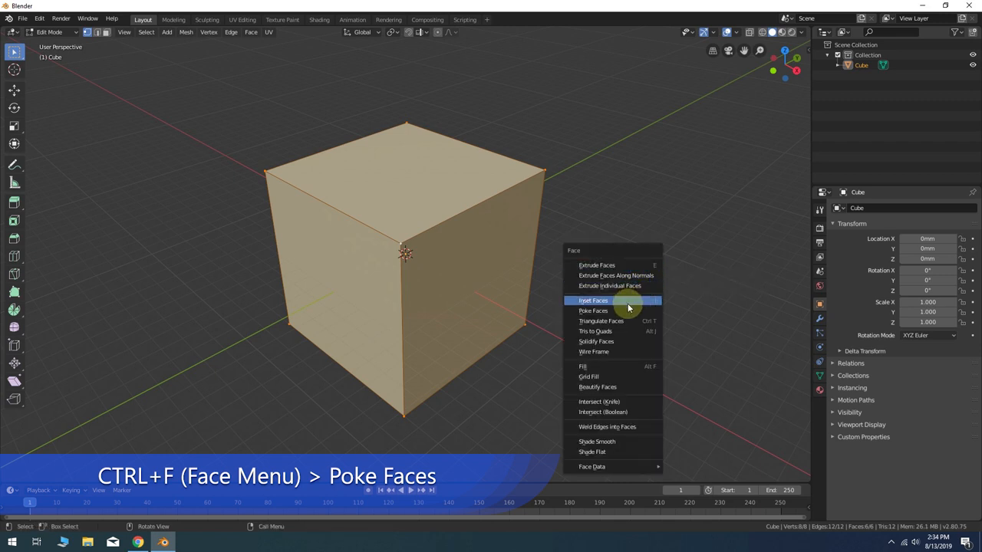
click(593, 310)
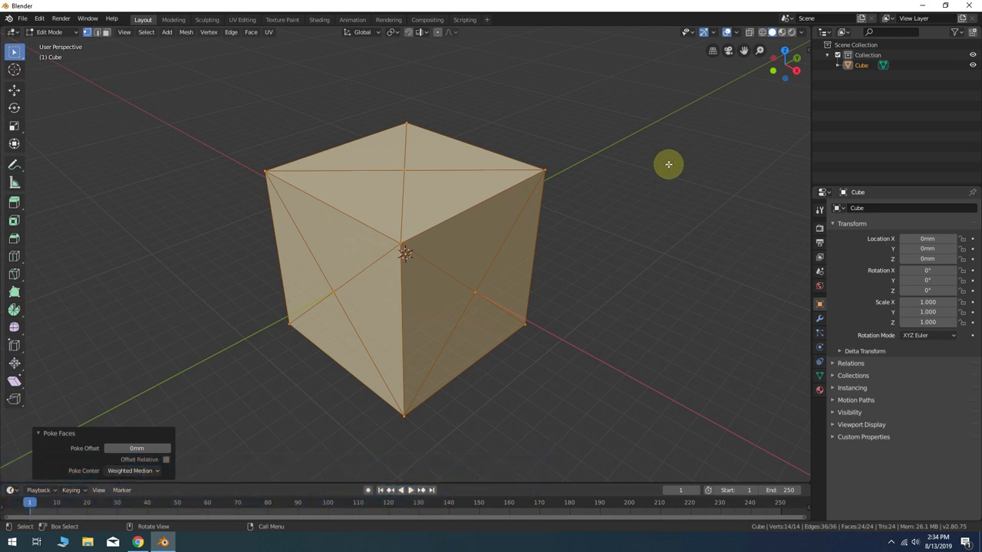
mouse_move(574, 178)
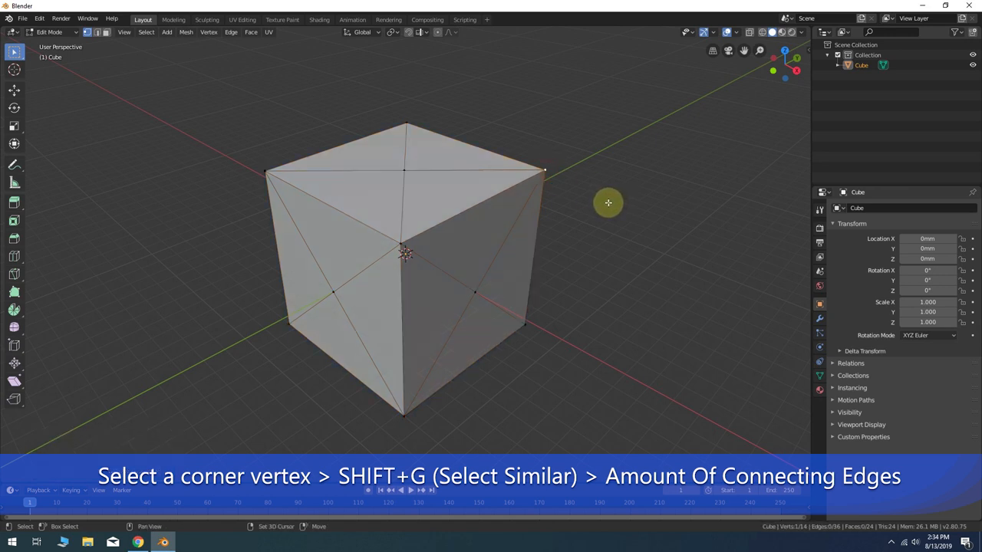
Step: Select corner vertices by connecting-edge count and dissolve their edges
key(shift+g)
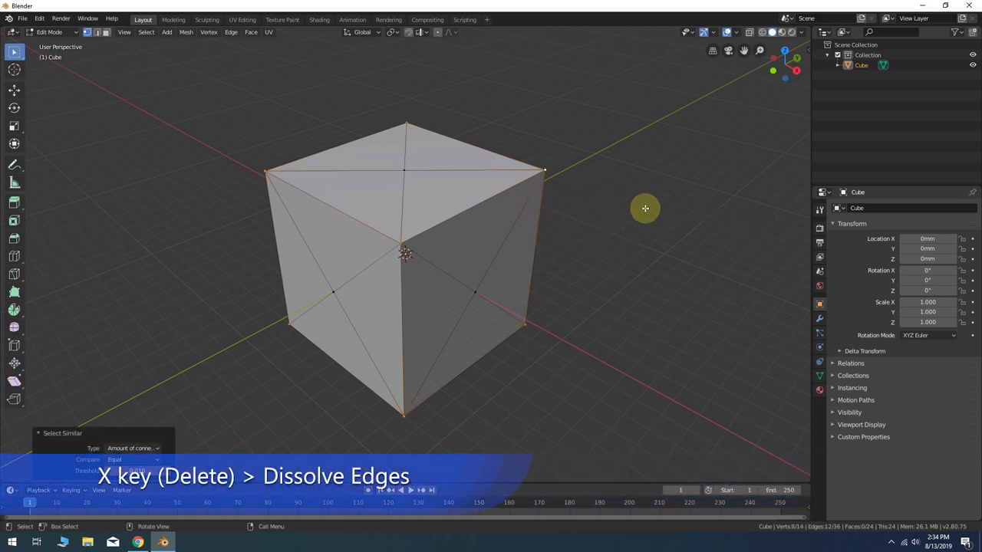
mouse_move(645, 206)
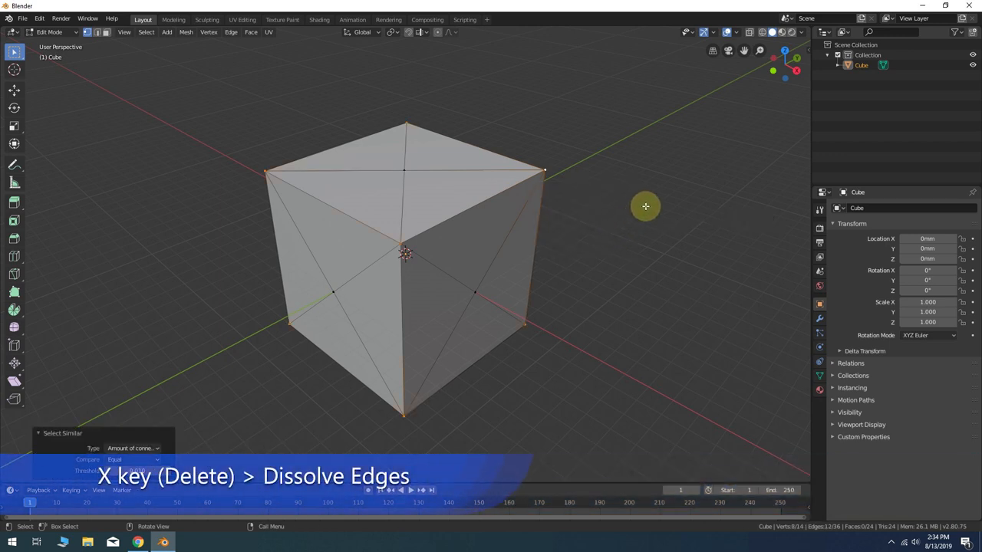
key(x)
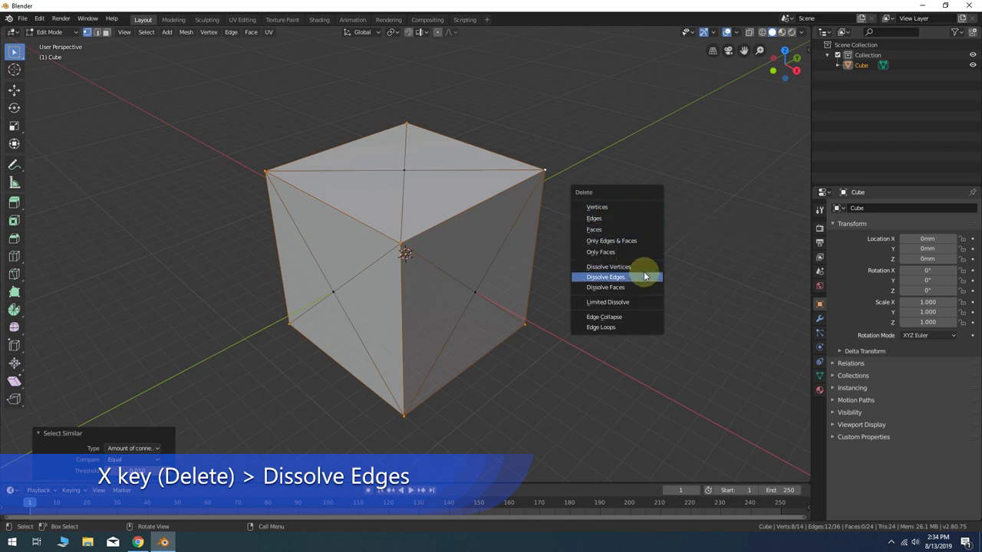
click(605, 276)
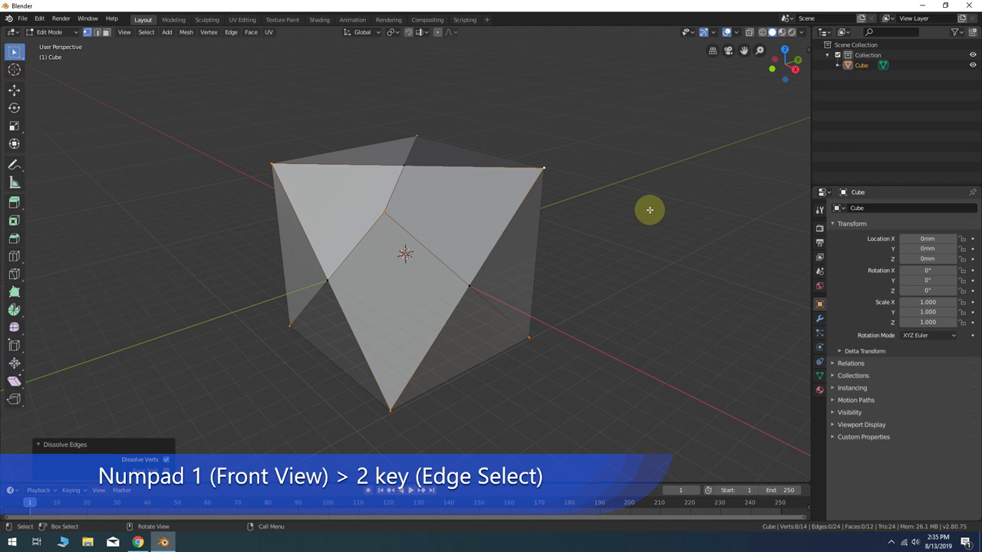
Step: Add the bottom-left edge loop to the selection from front, top and bottom views
key(KP_1)
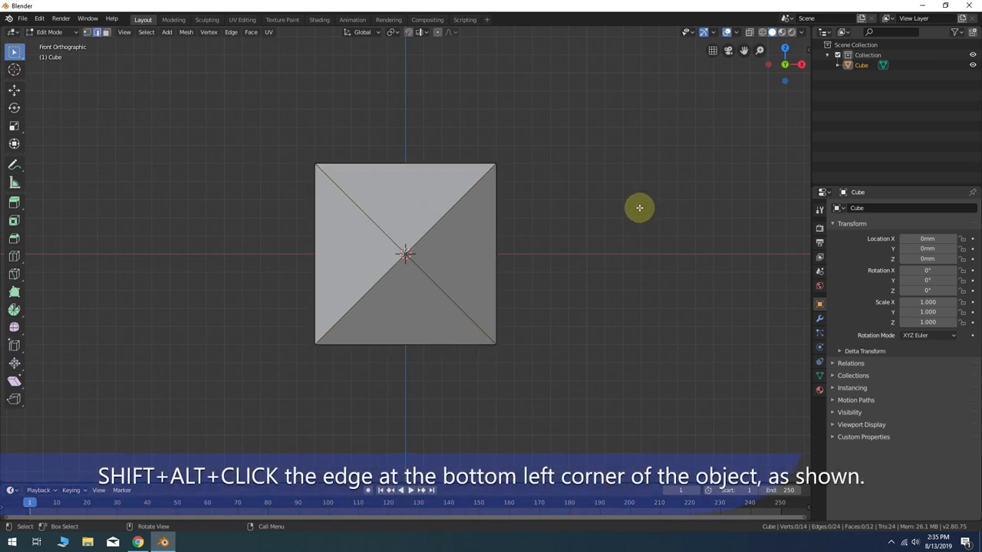
click(353, 302)
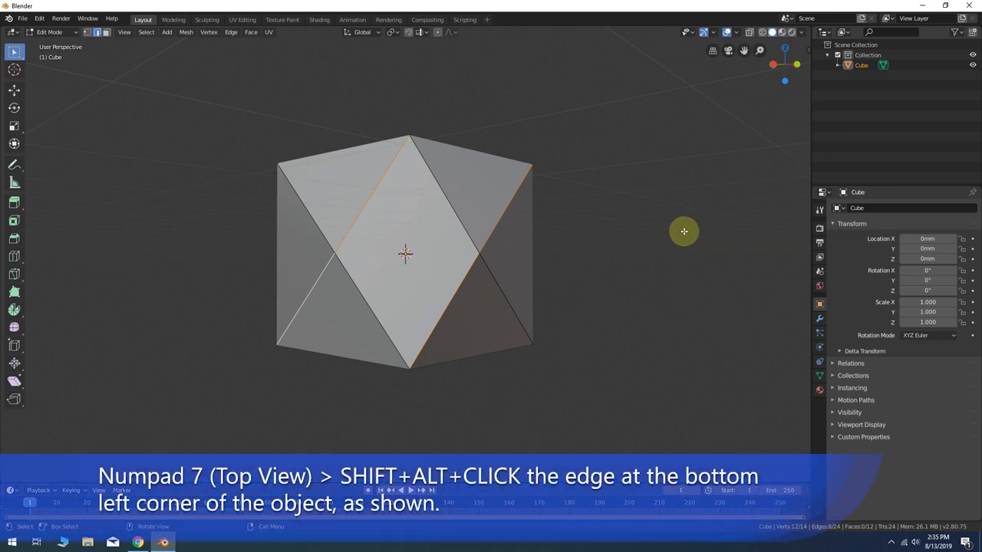
key(KP_7)
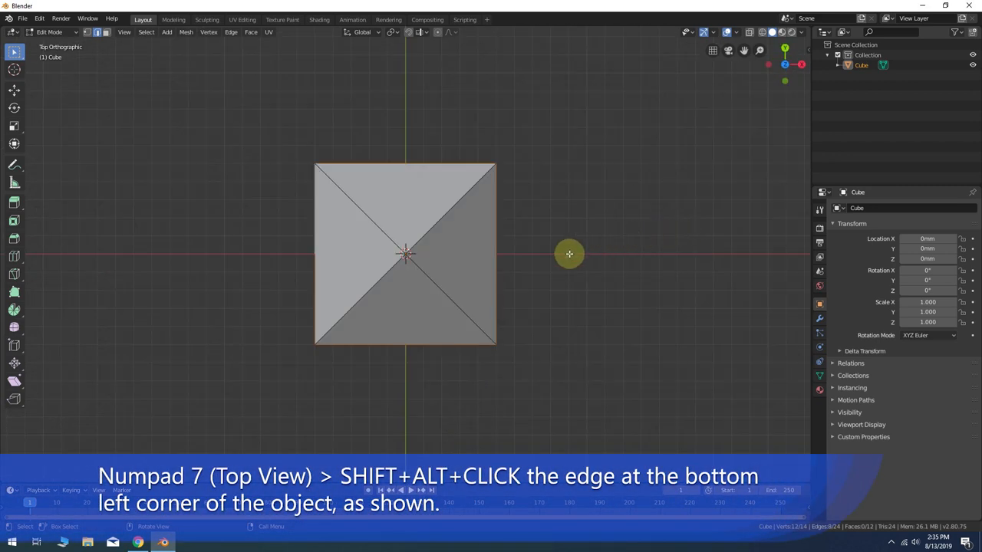
click(359, 299)
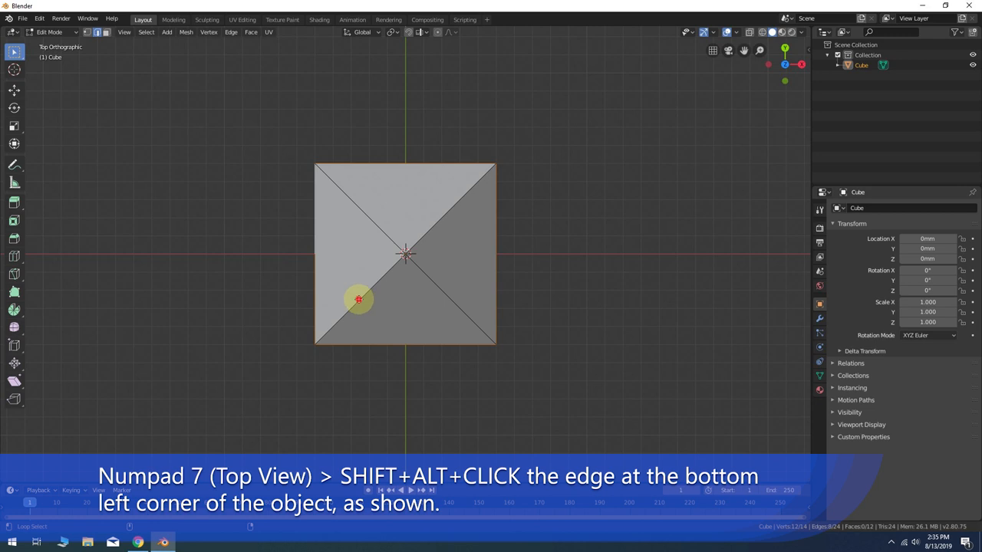
click(359, 299)
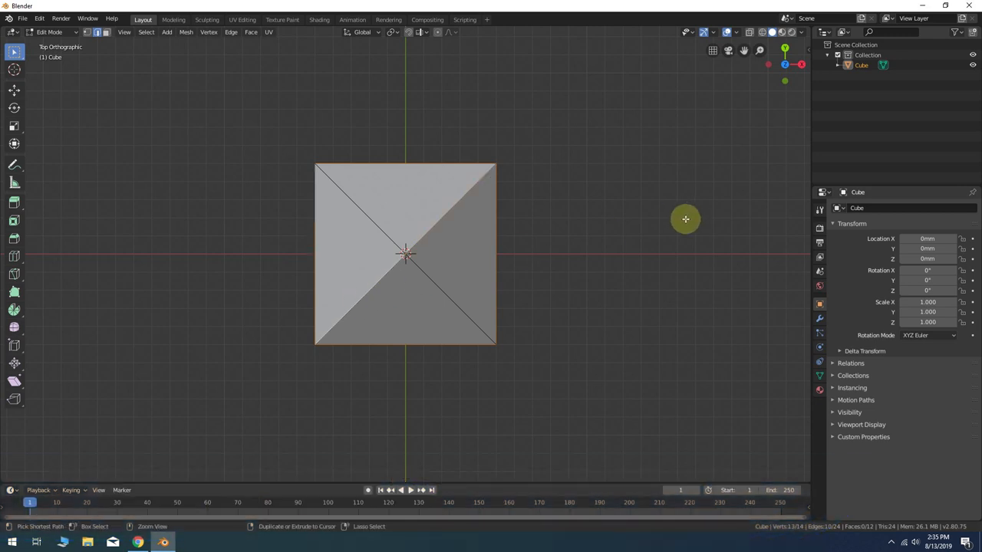
key(ctrl+KP_7)
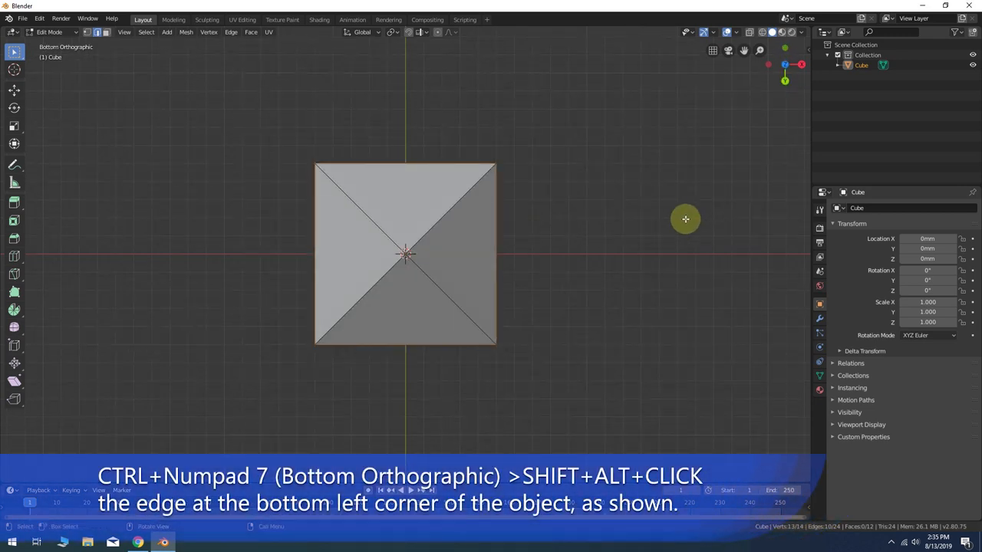
click(354, 313)
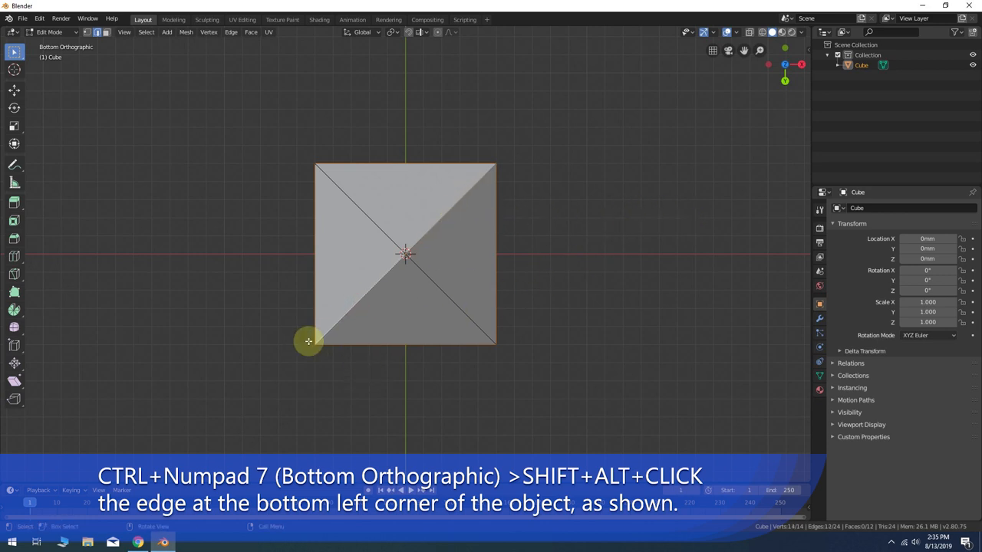
mouse_move(589, 225)
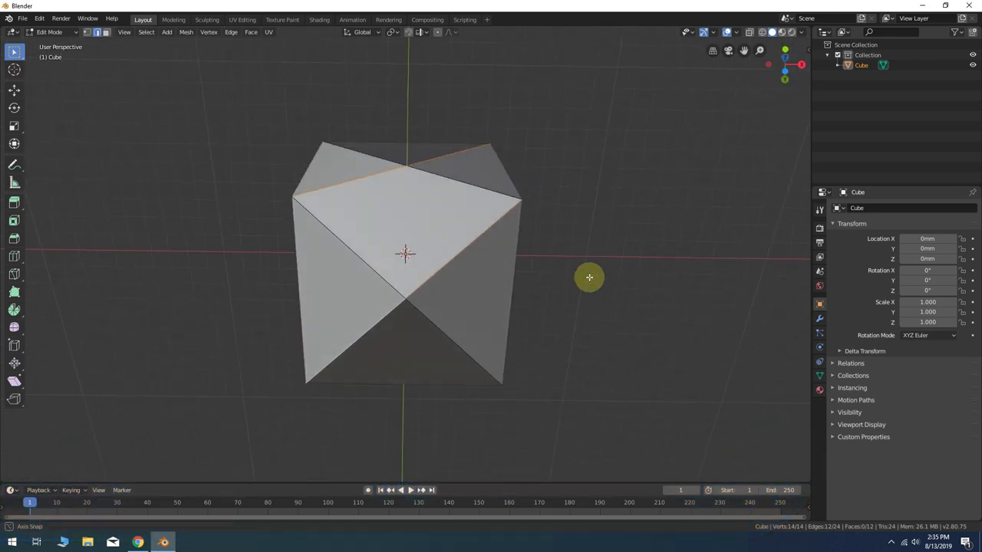
drag(590, 278, 654, 373)
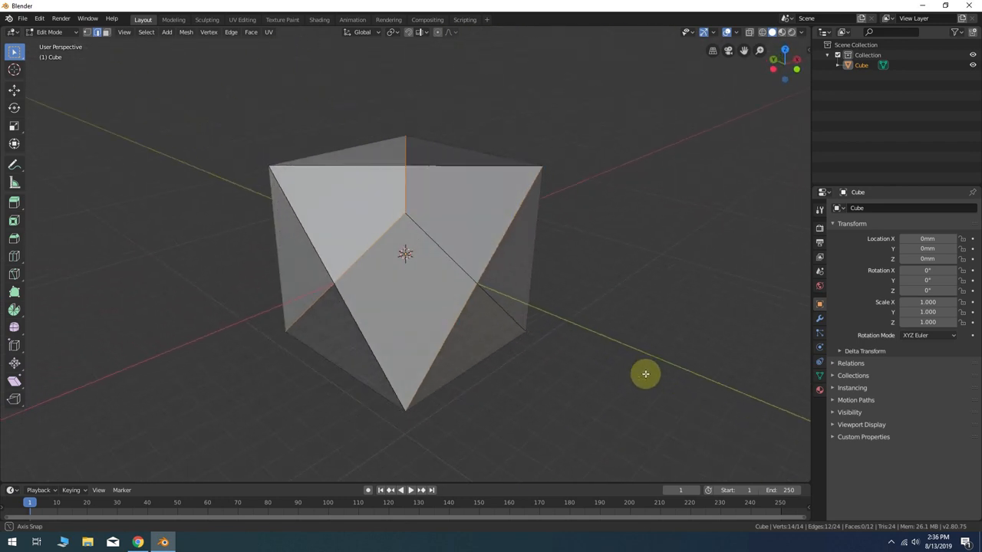
Step: Set Mean Crease to 1.00 on the selected diagonal edges in the sidebar Item tab
key(n)
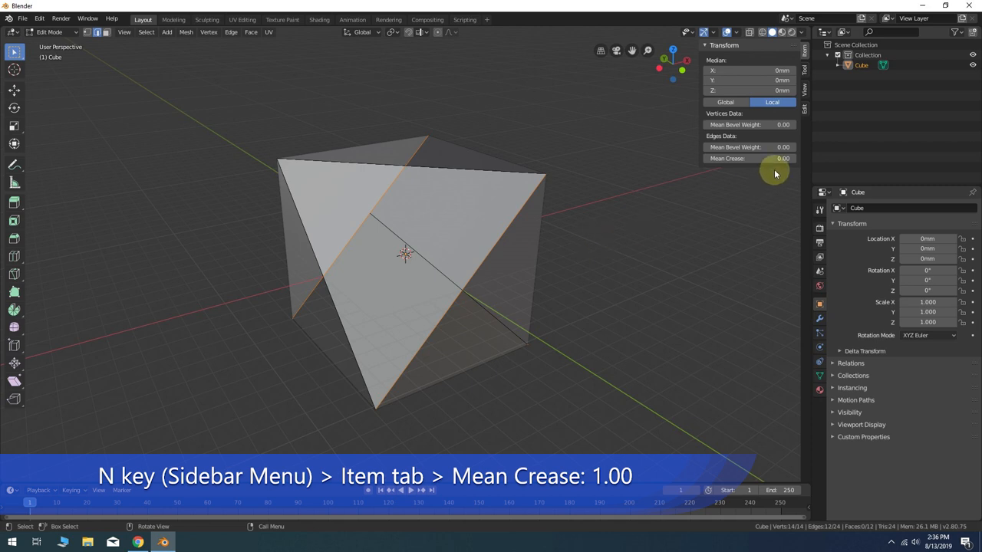
click(749, 158)
text(1)
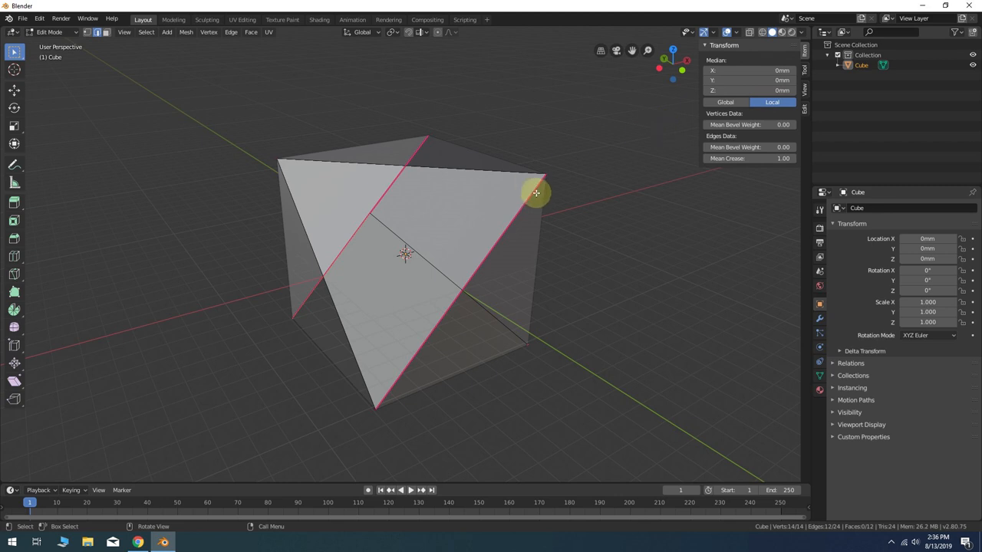
Step: Select the whole mesh and Subdivide with 2 cuts and Smoothness 0
key(a)
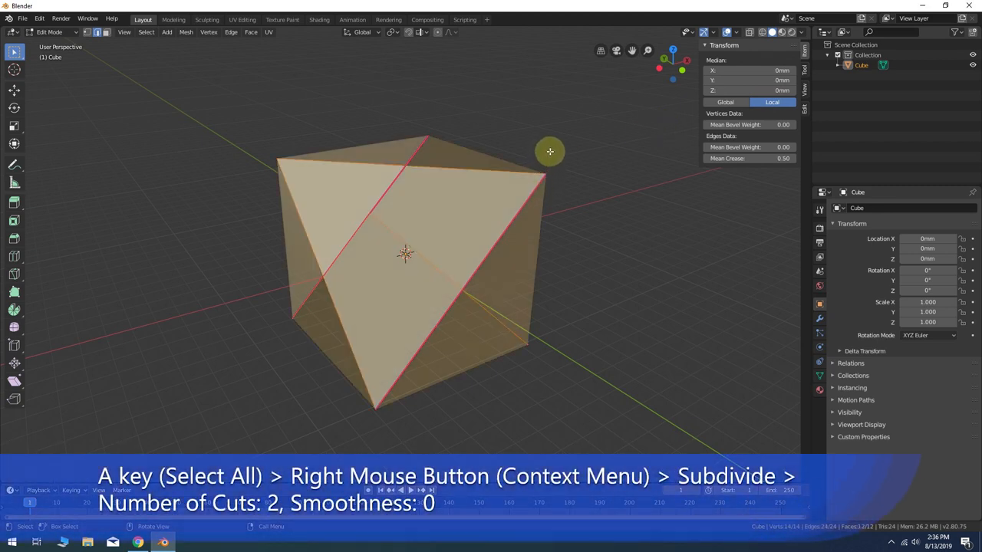
right_click(549, 152)
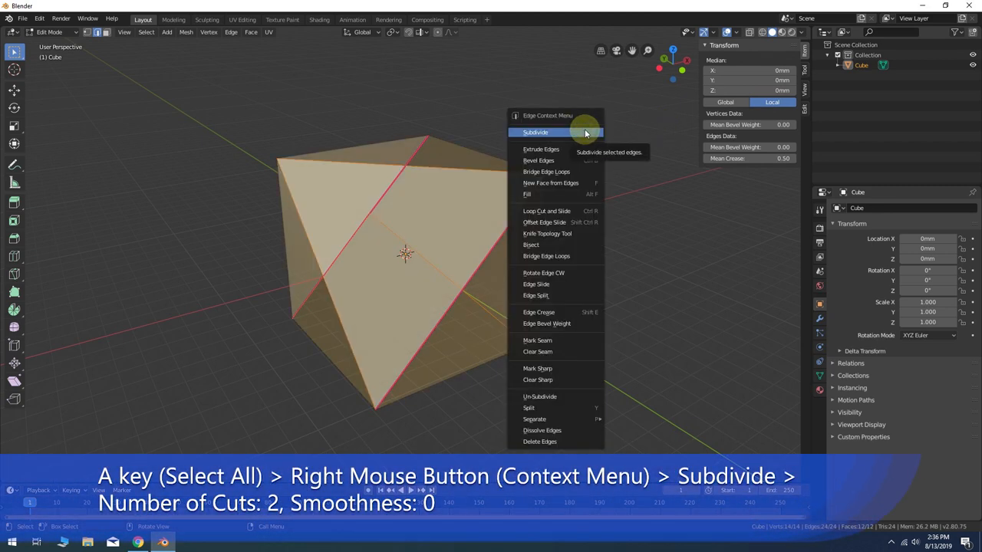
click(535, 132)
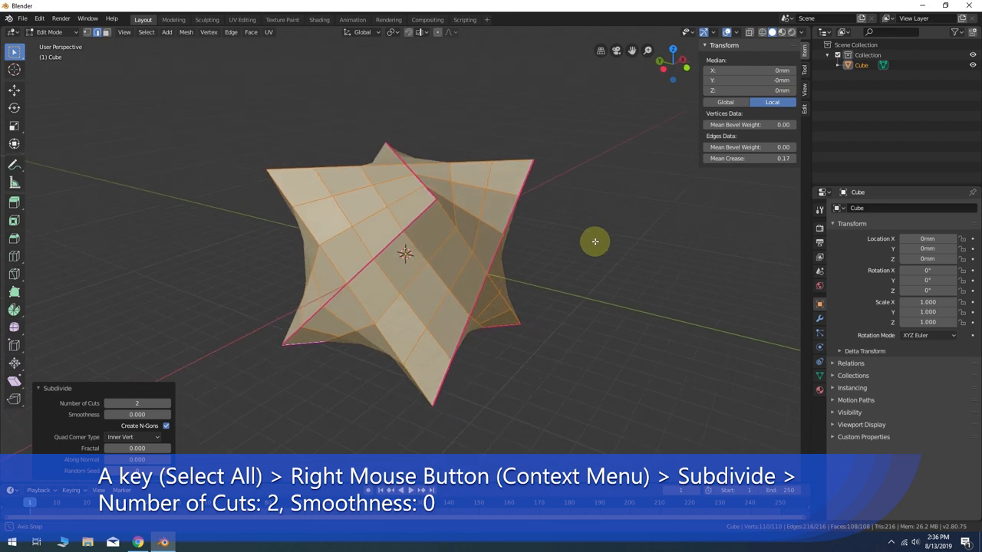
drag(595, 243, 481, 202)
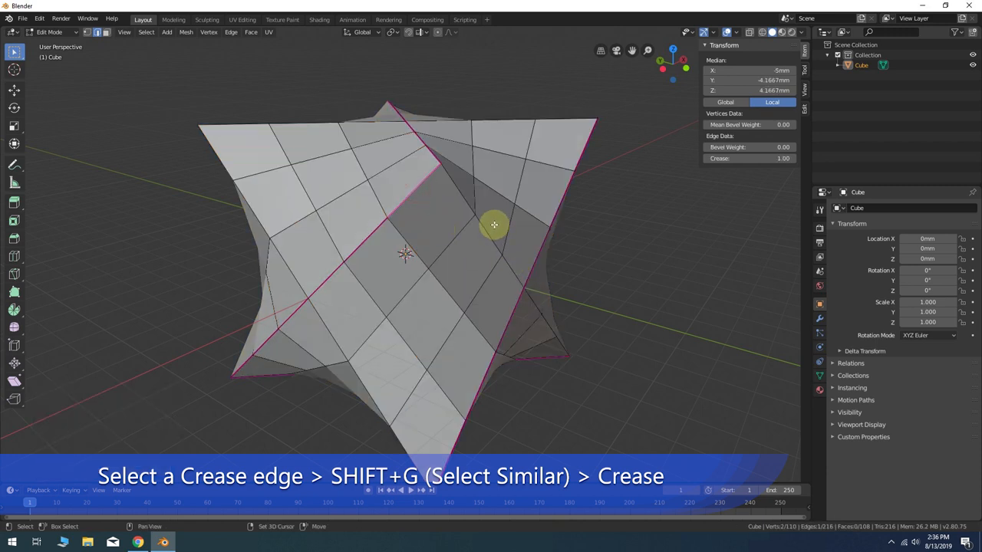
Step: Select all edges sharing the same crease via Select Similar > Crease
key(shift+g)
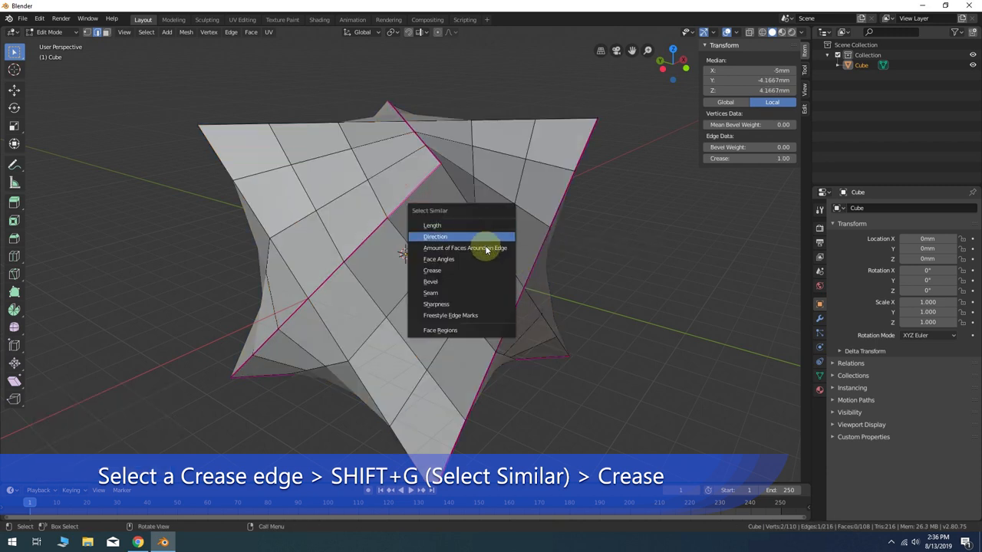
click(433, 270)
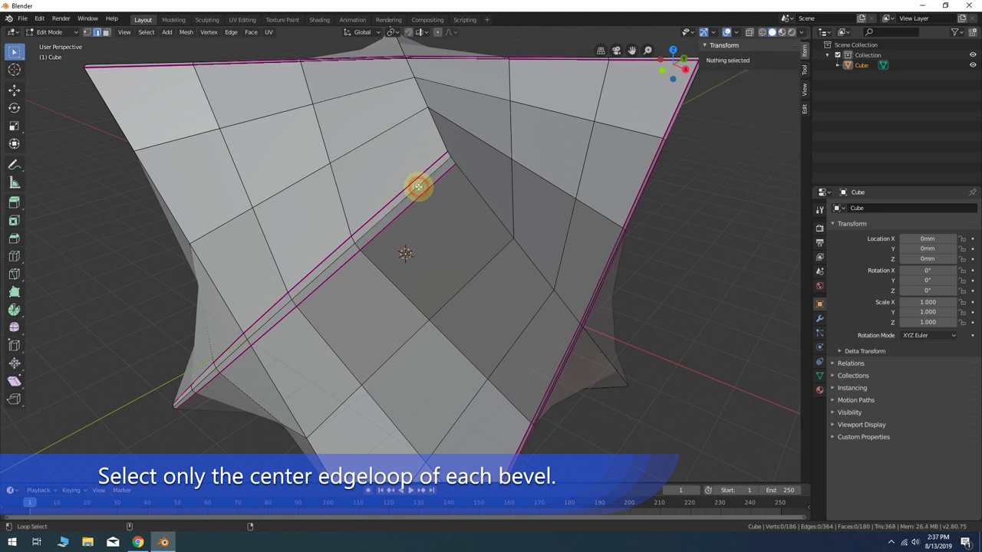
Step: Select the centre loop of each bevel strip and set Mean Crease to 1.00
click(414, 187)
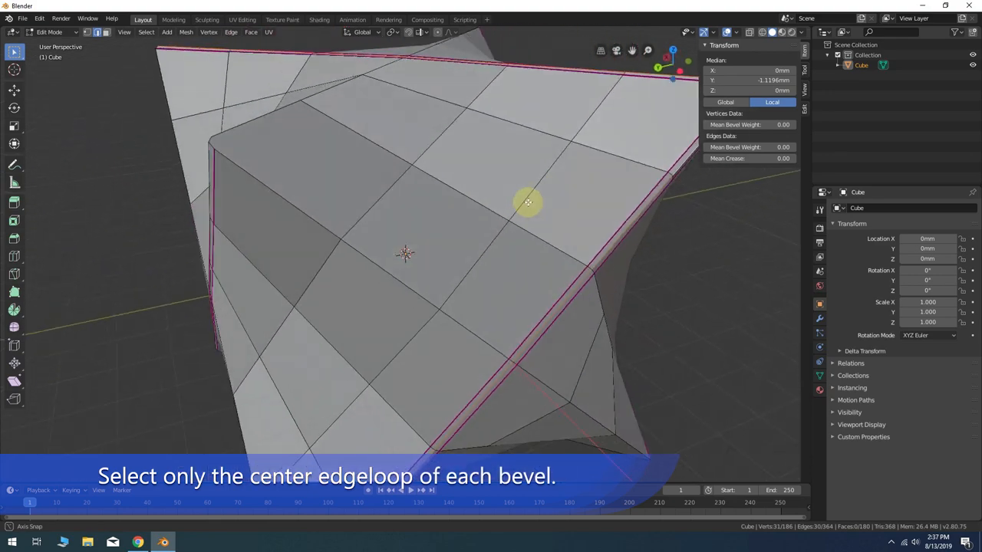
drag(528, 203, 463, 164)
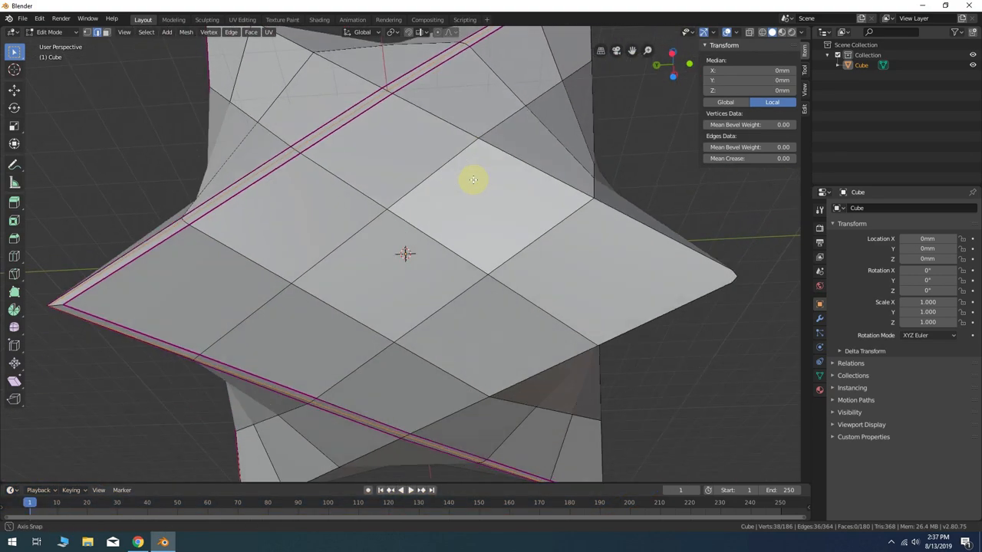
drag(472, 181, 498, 298)
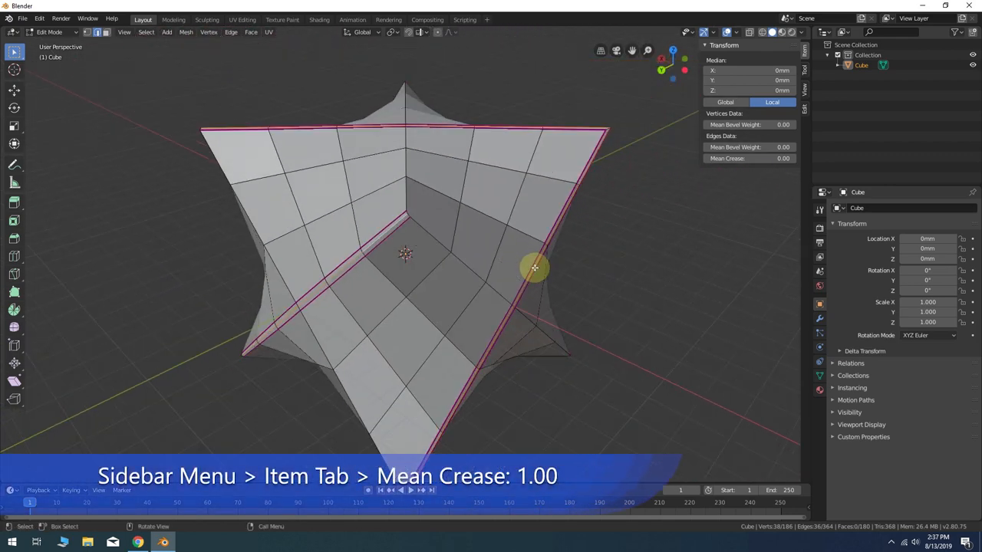
click(749, 158)
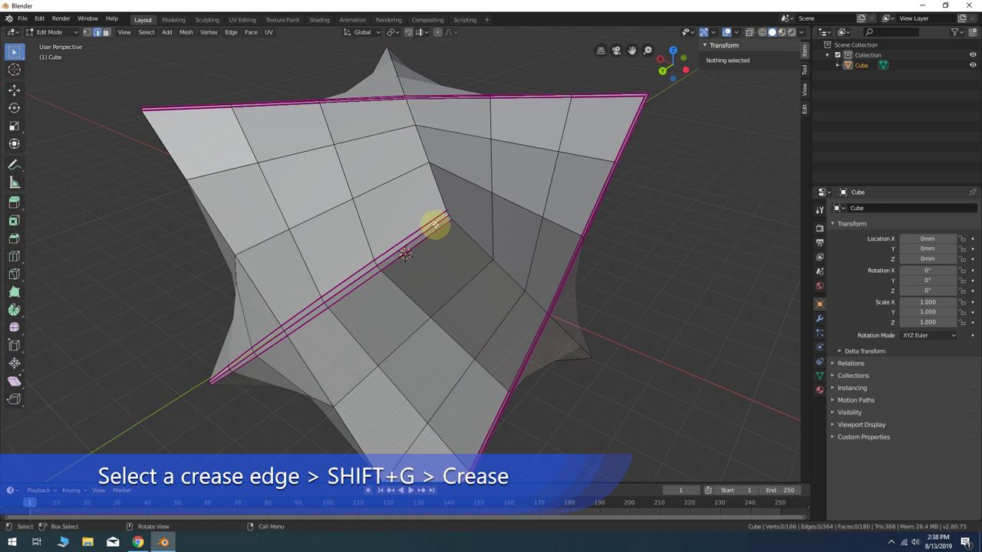
Step: Select creased edges, invert to vertices, and Smooth Vertices with Repeat 100
click(407, 257)
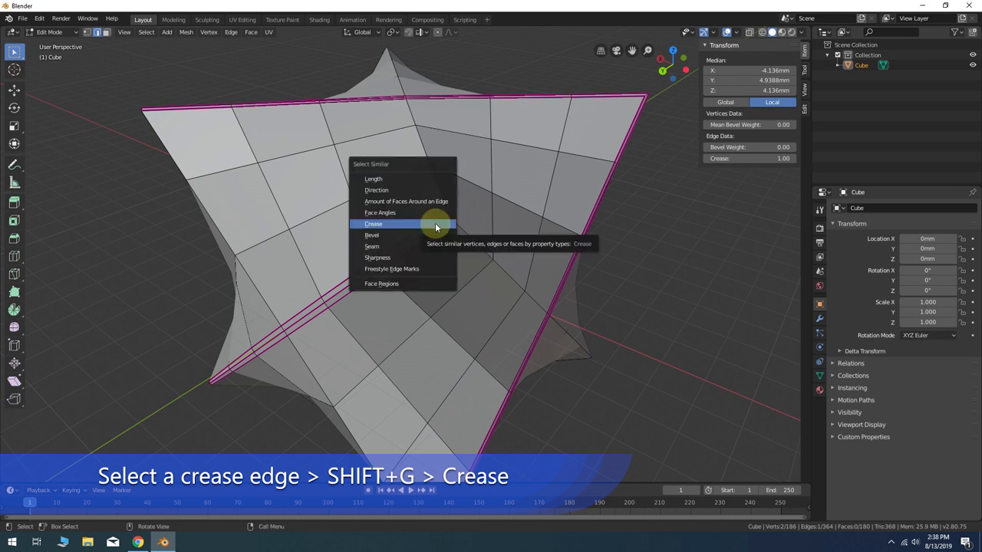
click(375, 224)
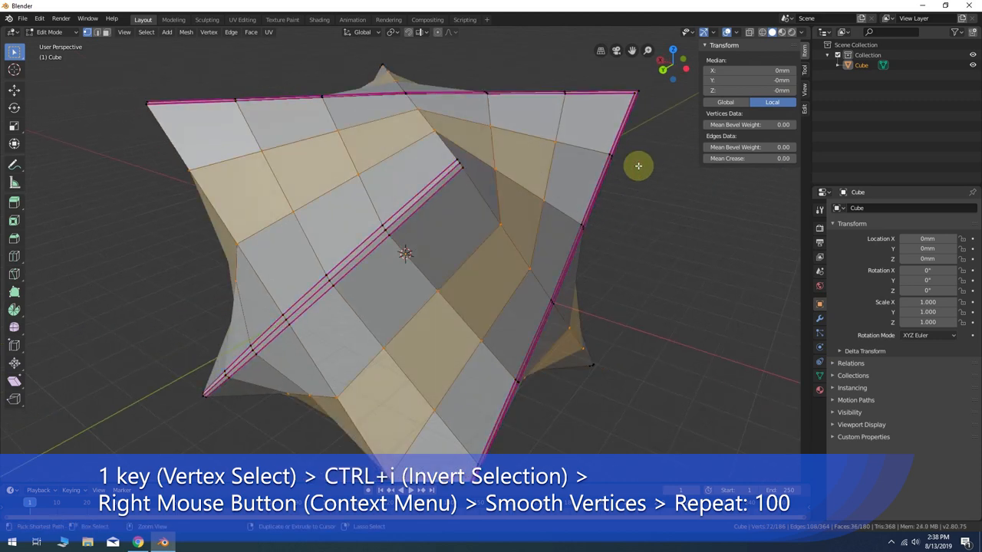
mouse_move(669, 183)
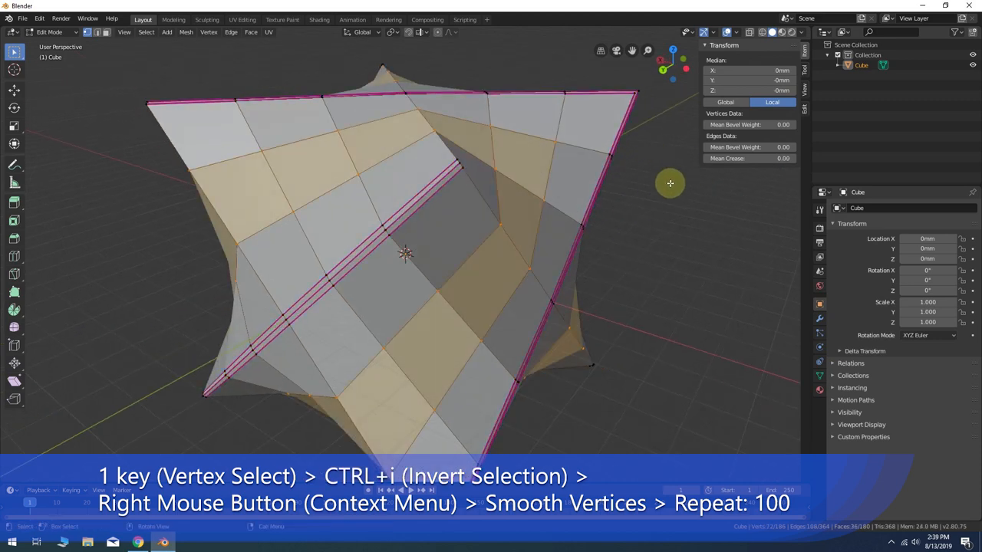
right_click(669, 182)
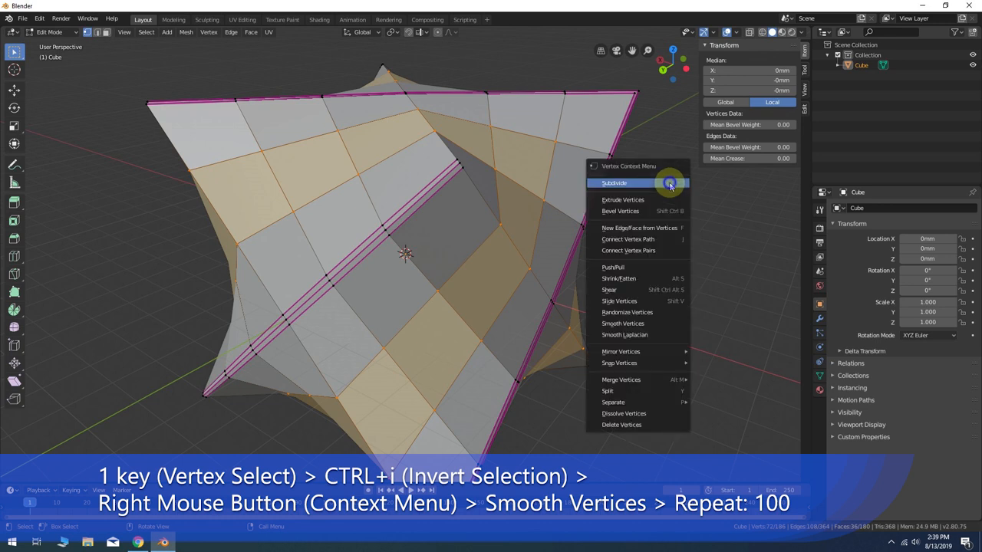
mouse_move(669, 183)
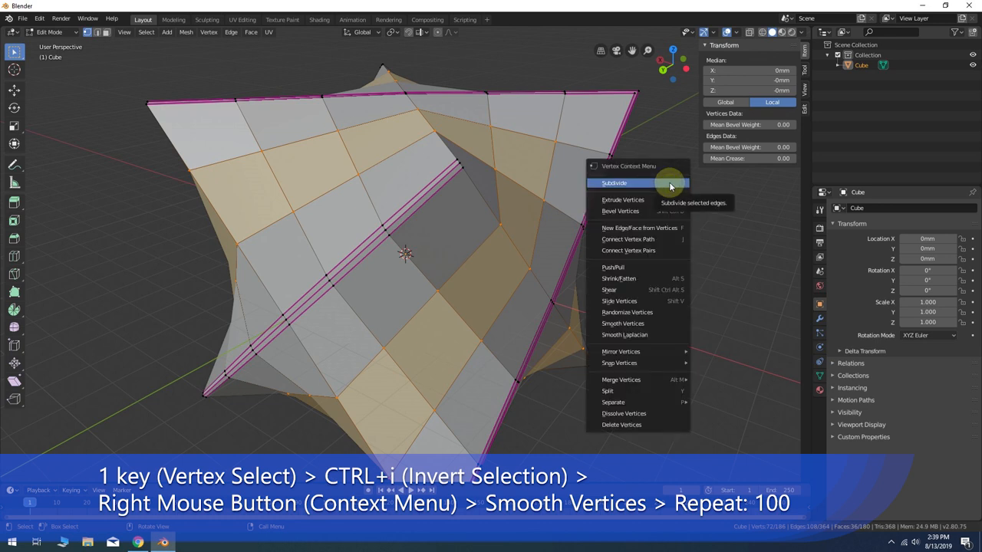
click(623, 322)
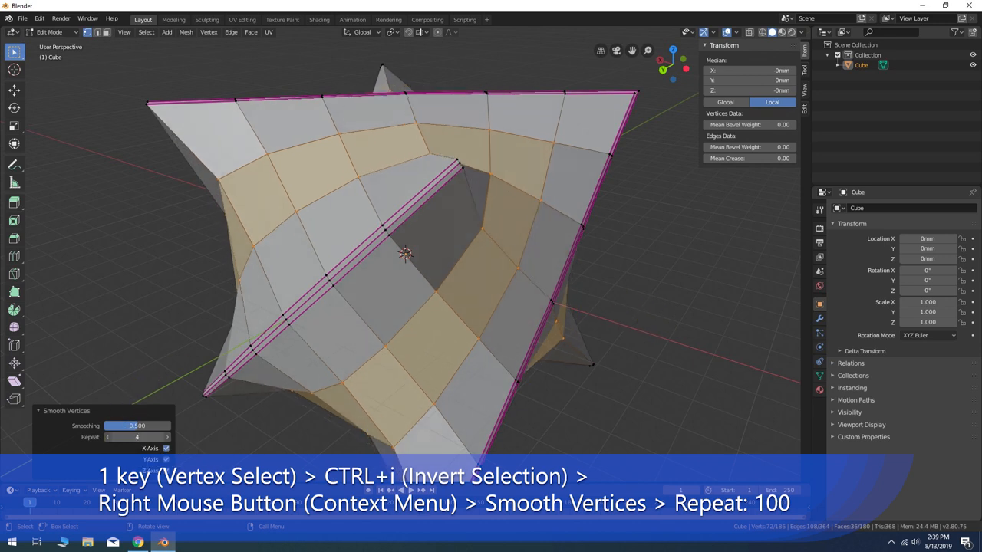
text(100)
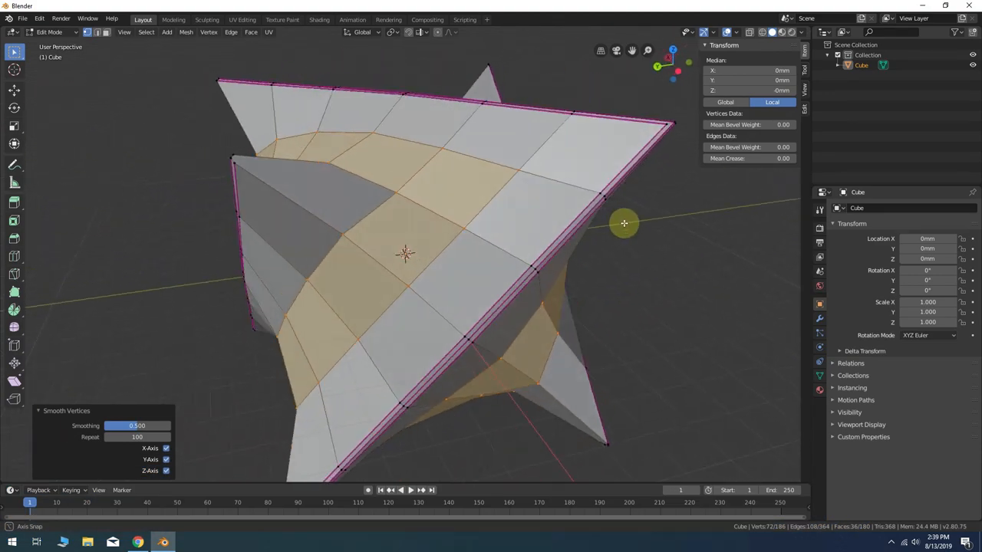
drag(624, 224, 747, 228)
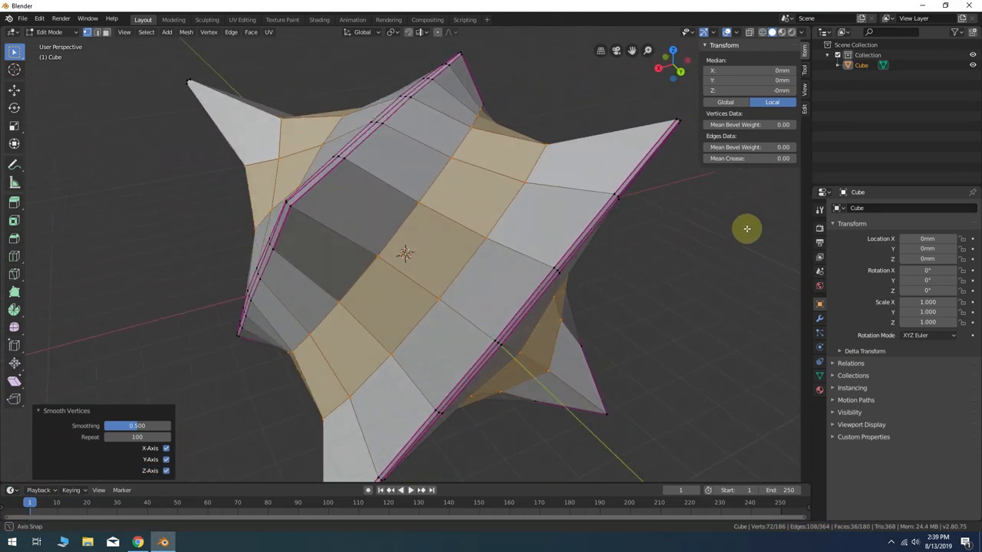
drag(746, 228, 712, 270)
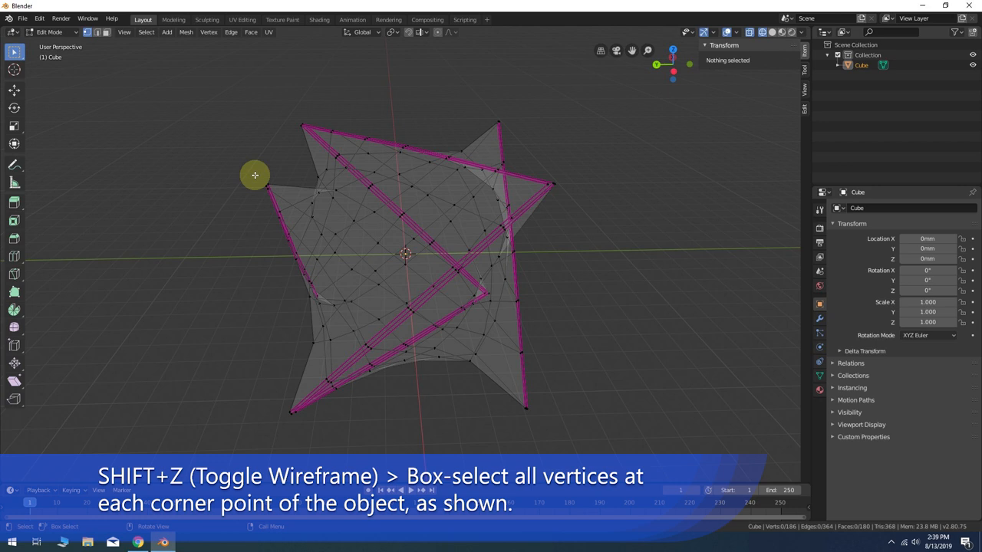
Step: Box-select the corner-point vertices of the wireframe star and set their Mean Crease to 1.00
drag(255, 174, 288, 194)
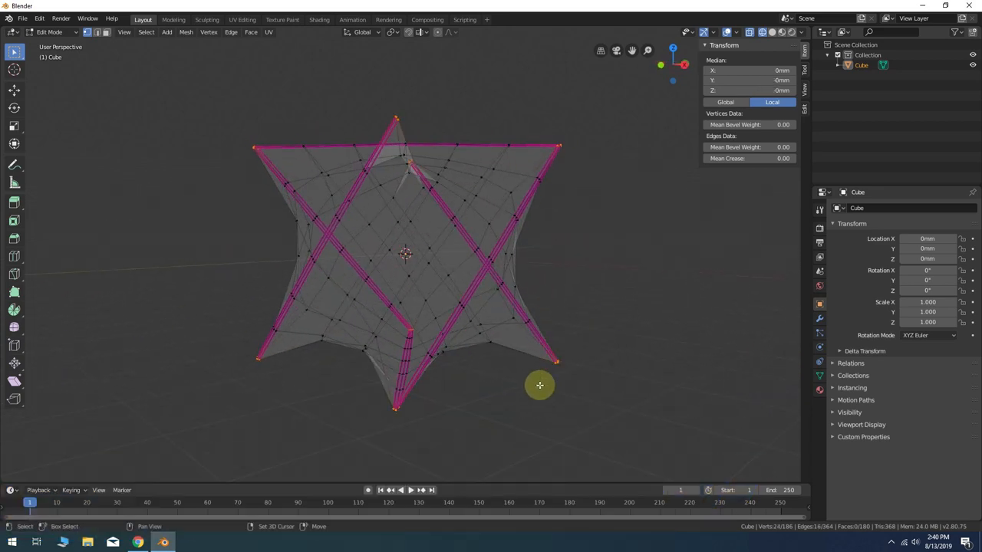
drag(540, 386, 510, 356)
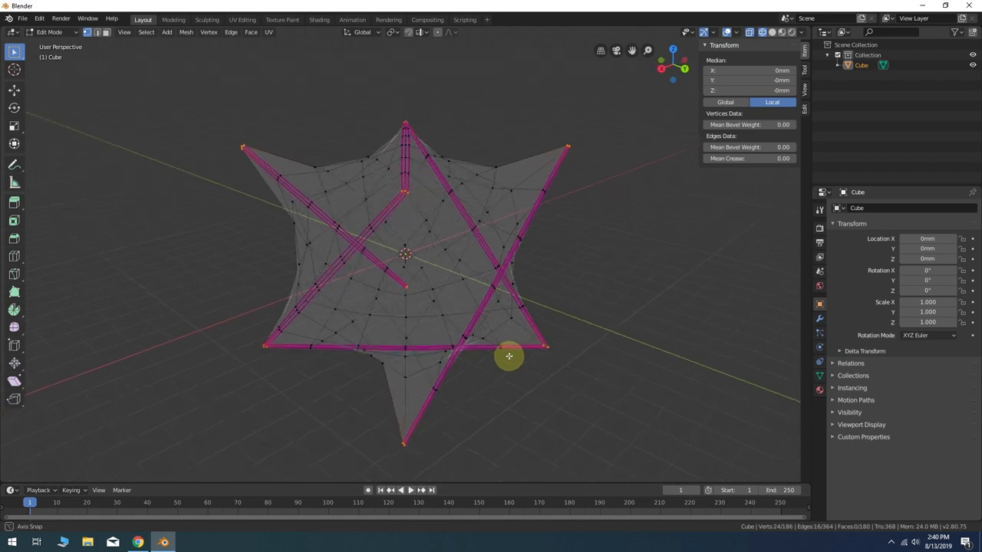
drag(510, 356, 669, 347)
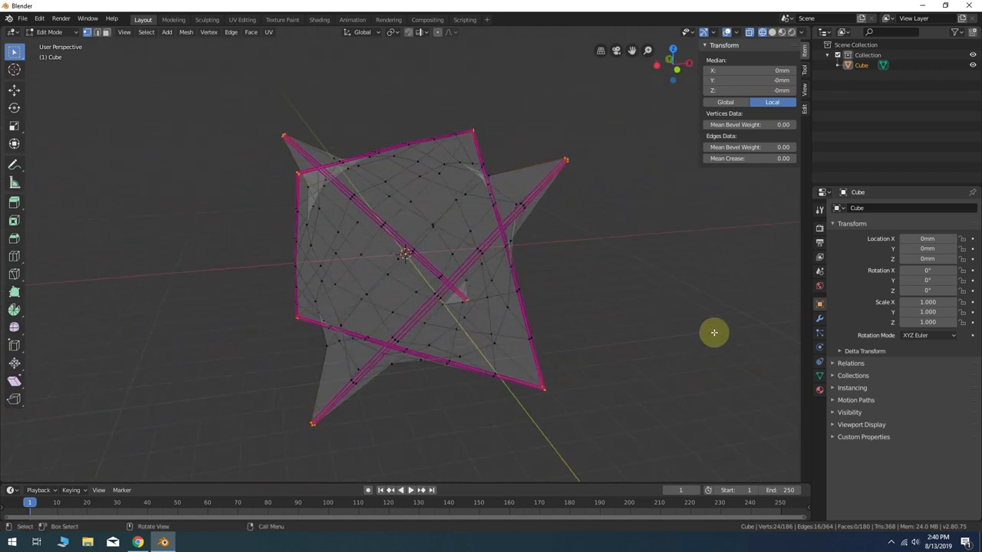
click(748, 158)
text(1)
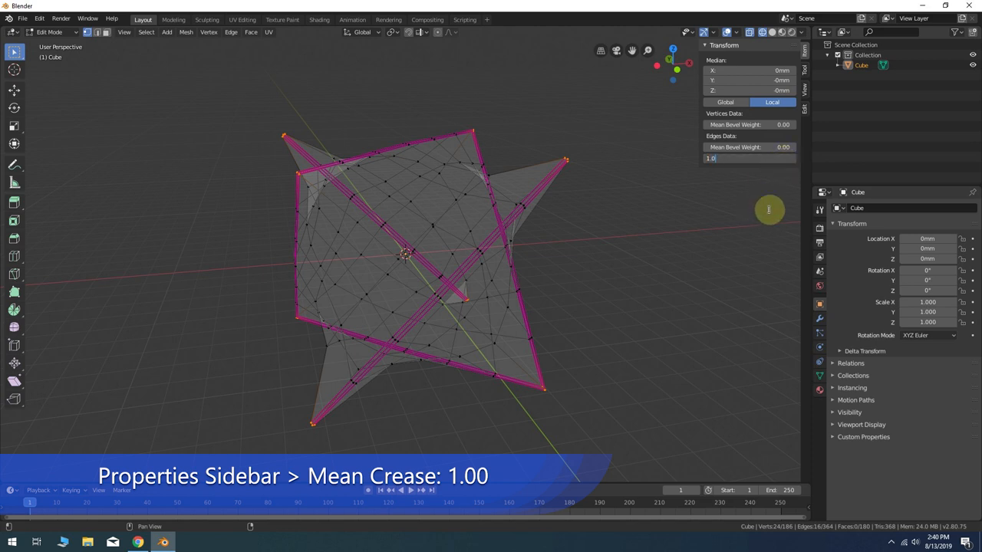
key(Return)
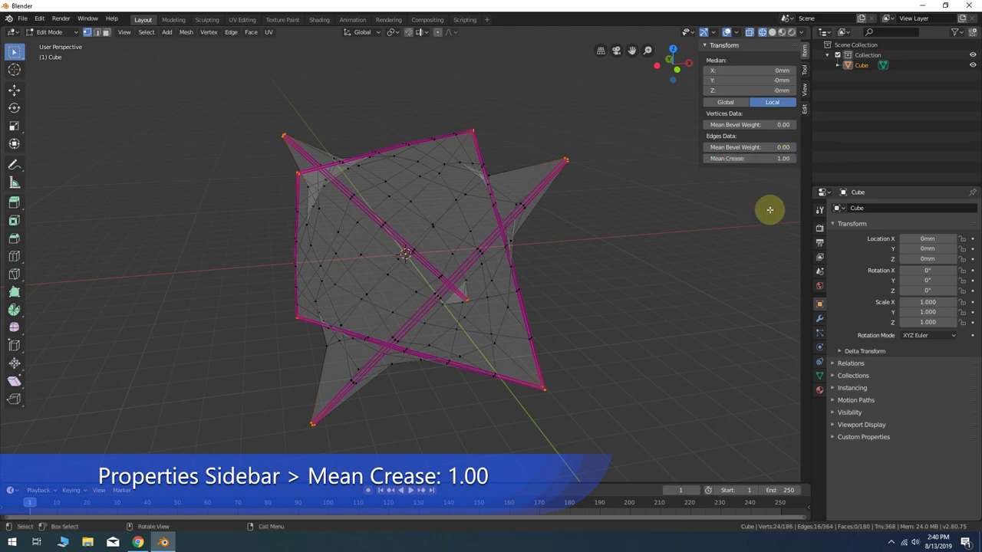
mouse_move(712, 224)
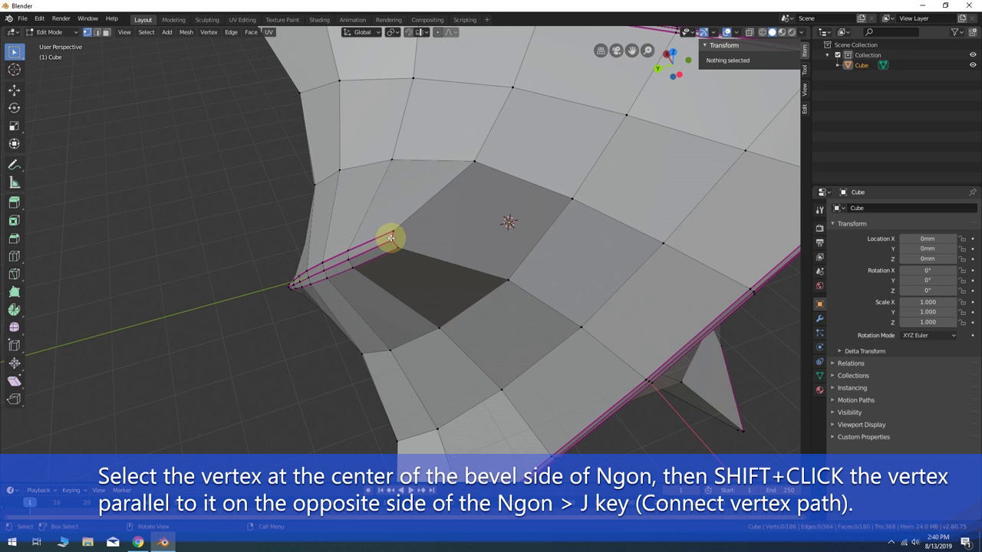
Step: Connect each bevel side's centre vertex to its opposite vertex with J to split the n-gons
click(571, 199)
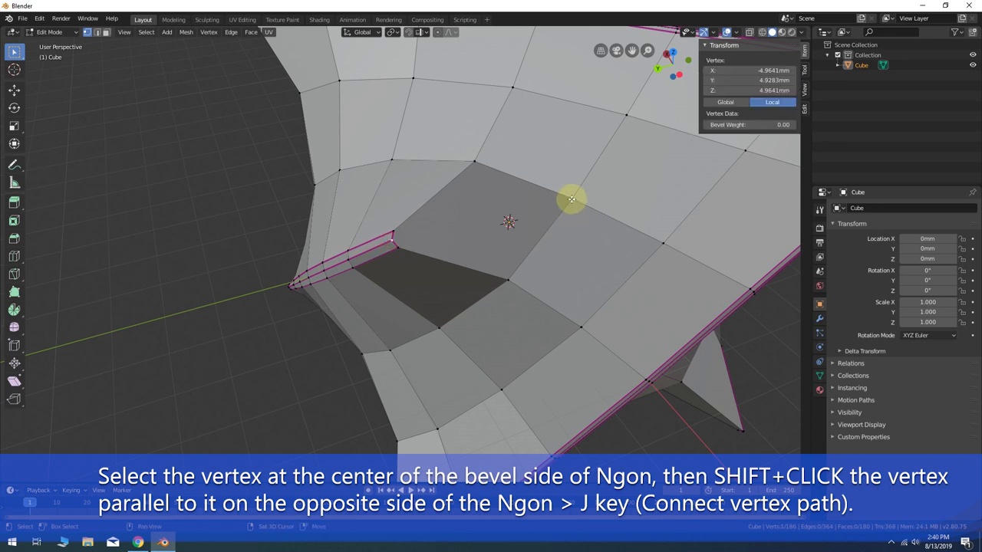
click(534, 264)
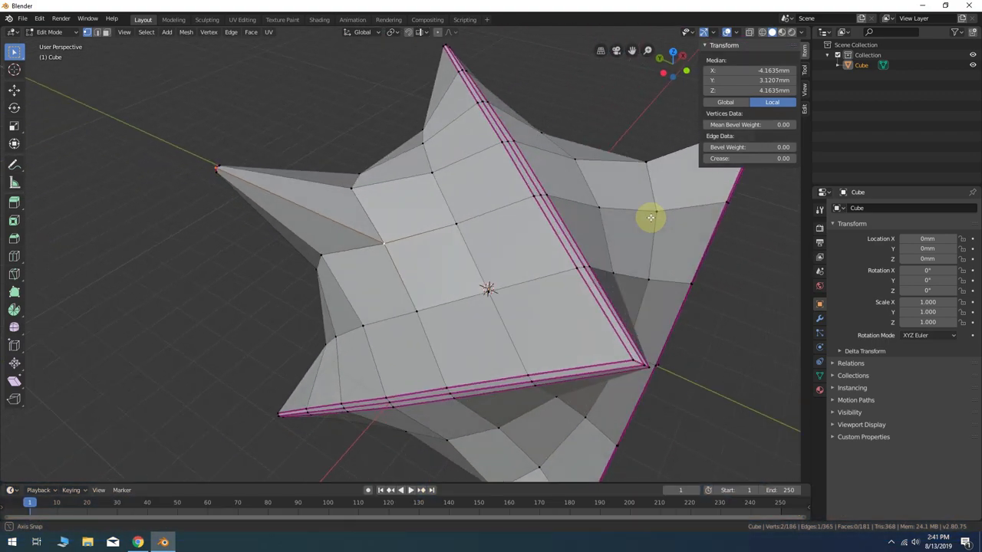
drag(650, 218, 512, 207)
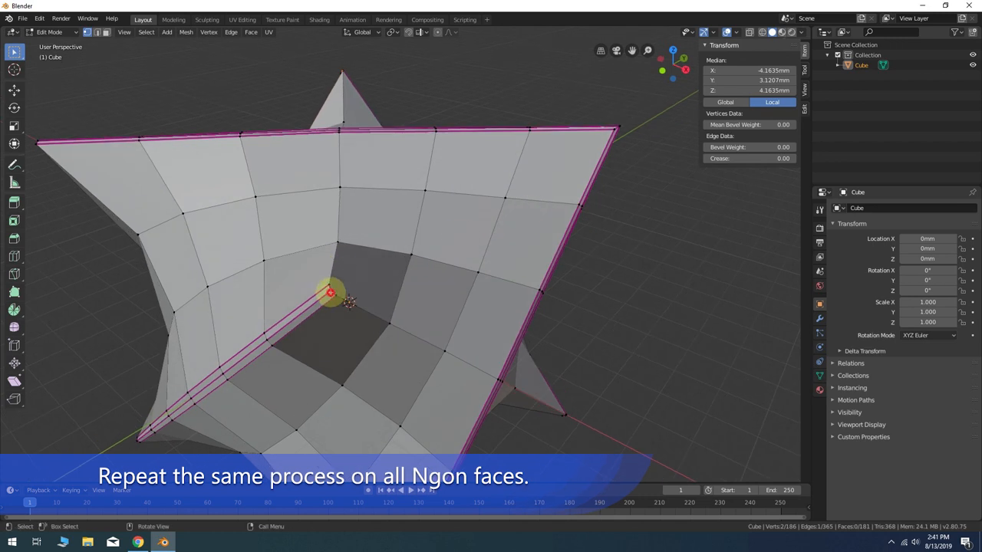
click(424, 304)
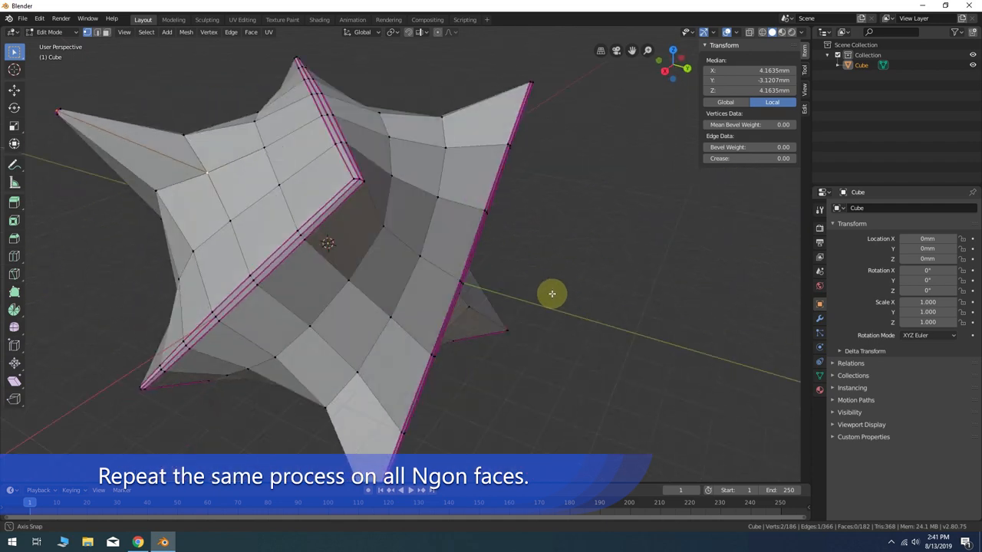
drag(552, 294, 492, 221)
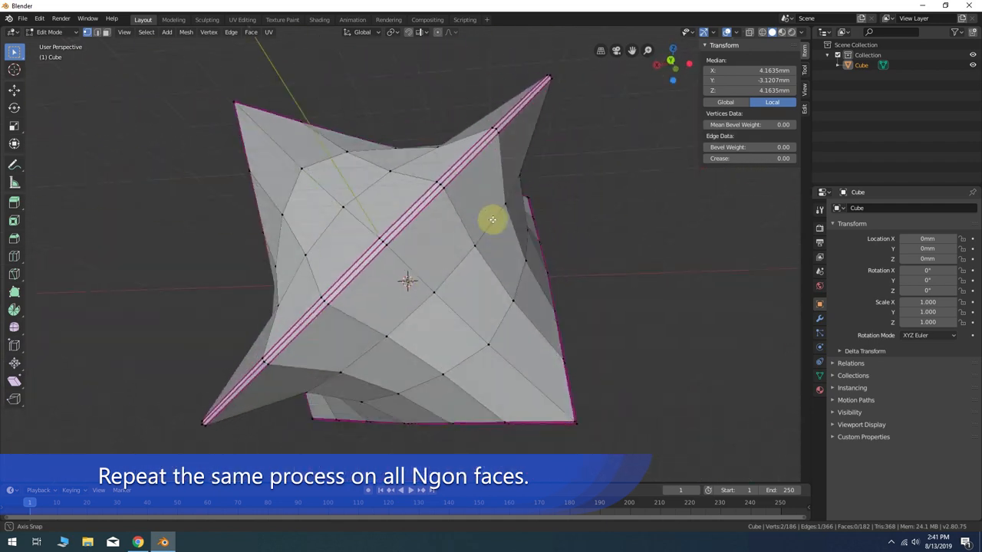
drag(493, 221, 488, 252)
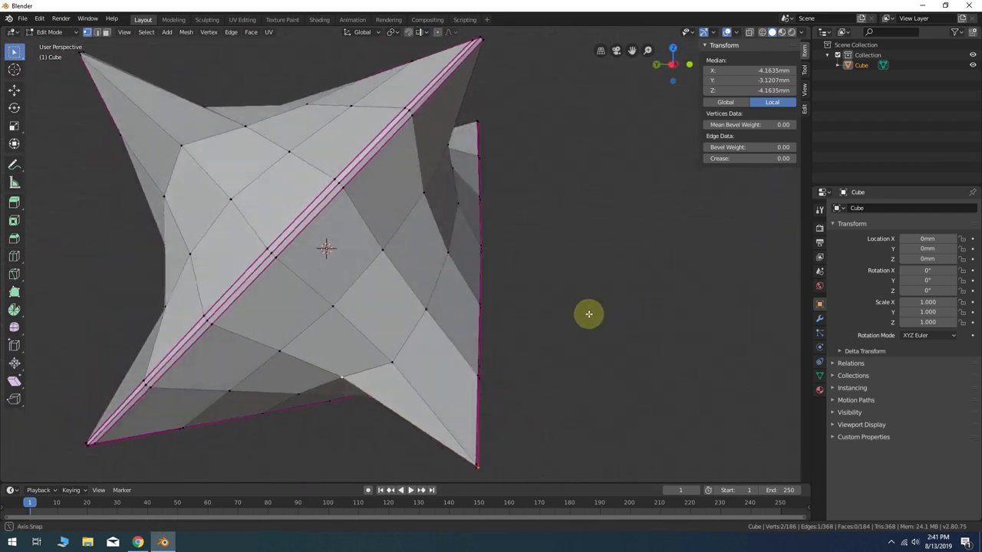
Step: With one connecting edge selected, gather all edges of matching length via Select Similar > Length
drag(589, 314, 661, 276)
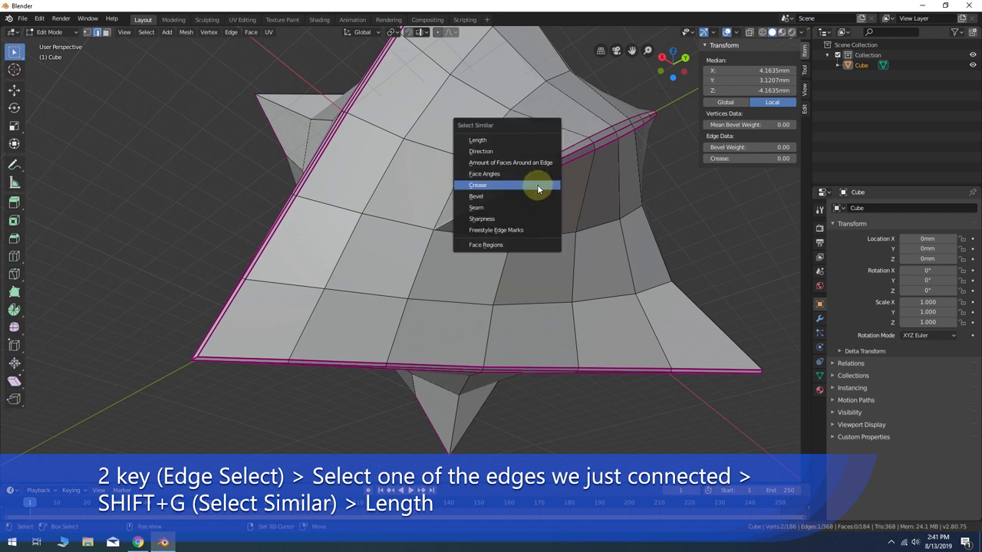
click(477, 139)
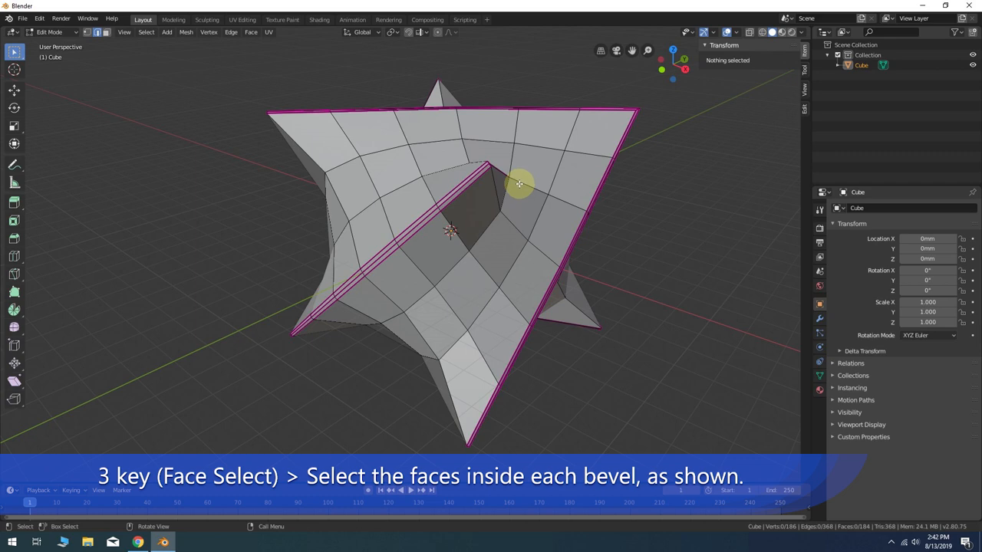
mouse_move(478, 148)
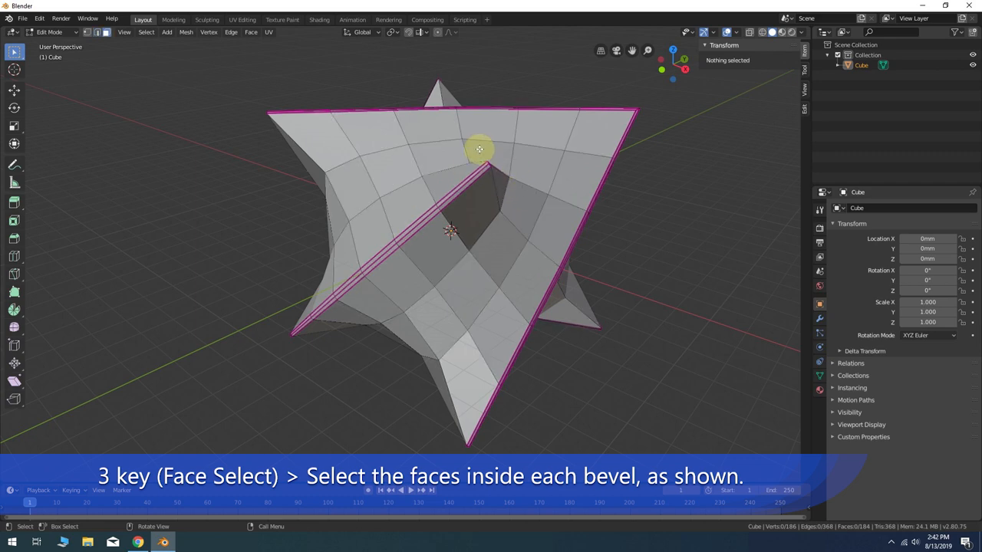
Step: Ctrl-click across the faces inside each bevel to select them as shortest-path regions
scroll(up, 3)
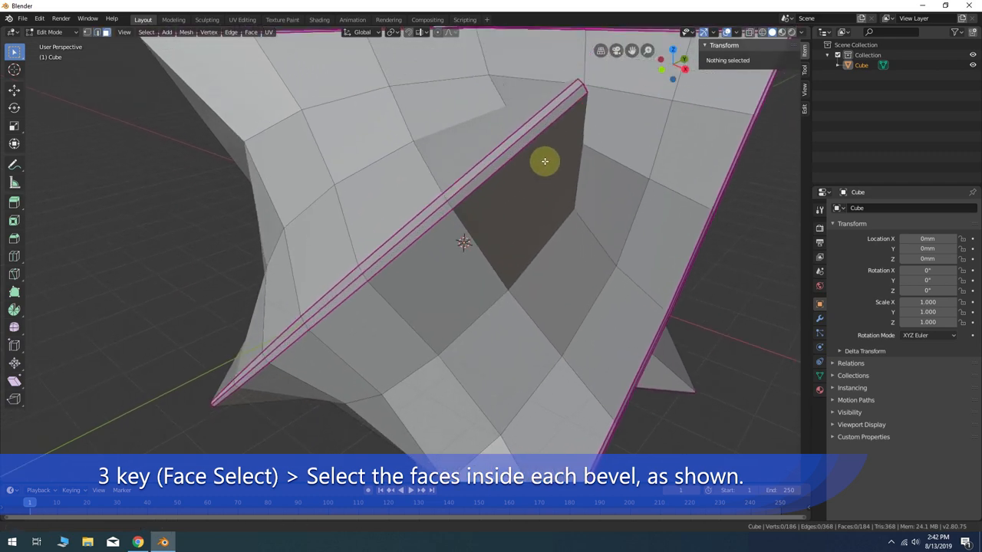
click(537, 181)
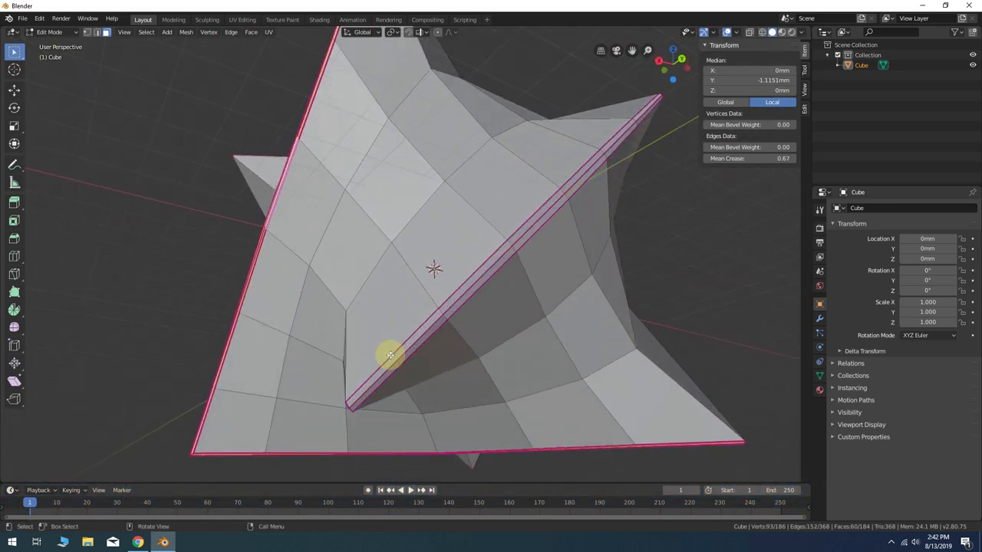
drag(391, 356, 371, 391)
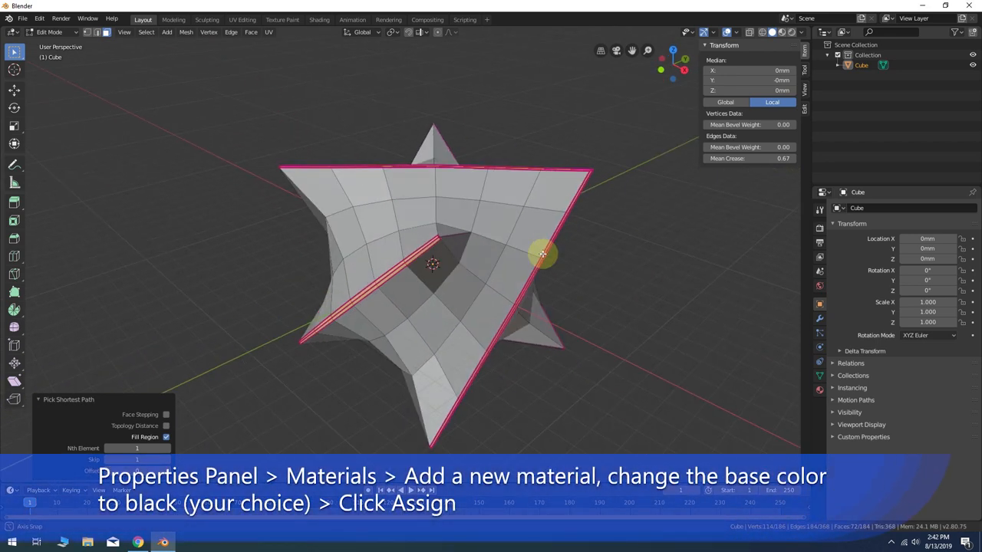
Step: Create a new material with a black base colour and assign it to the bevel faces
click(820, 389)
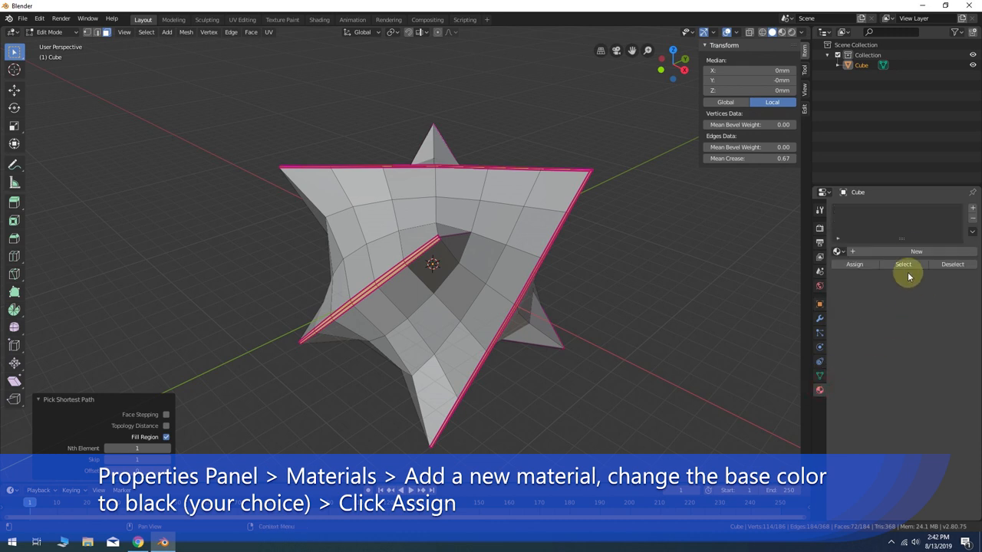
click(916, 252)
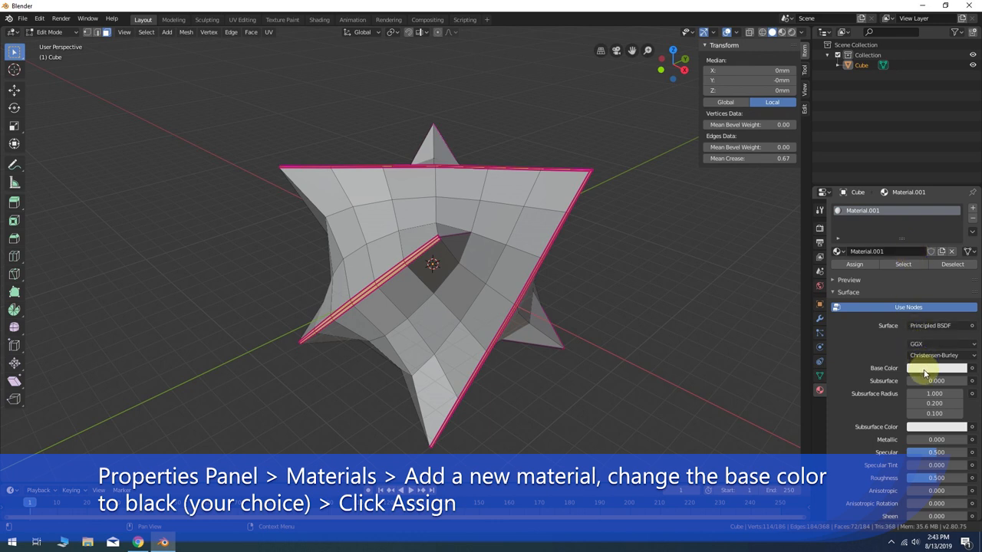
click(936, 368)
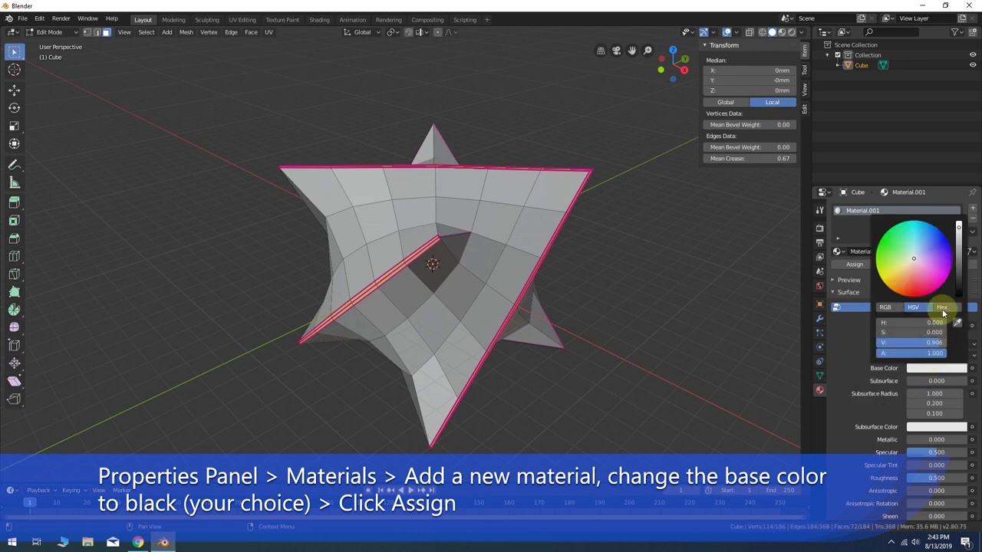
click(913, 307)
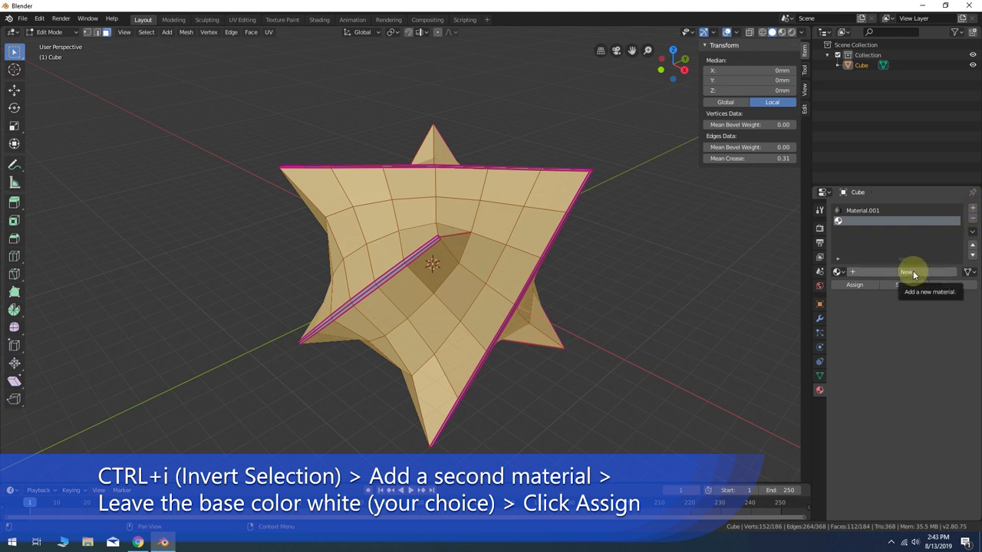
Step: Add Material.002 in a new slot, base colour left white, for the inverted outer faces
click(906, 273)
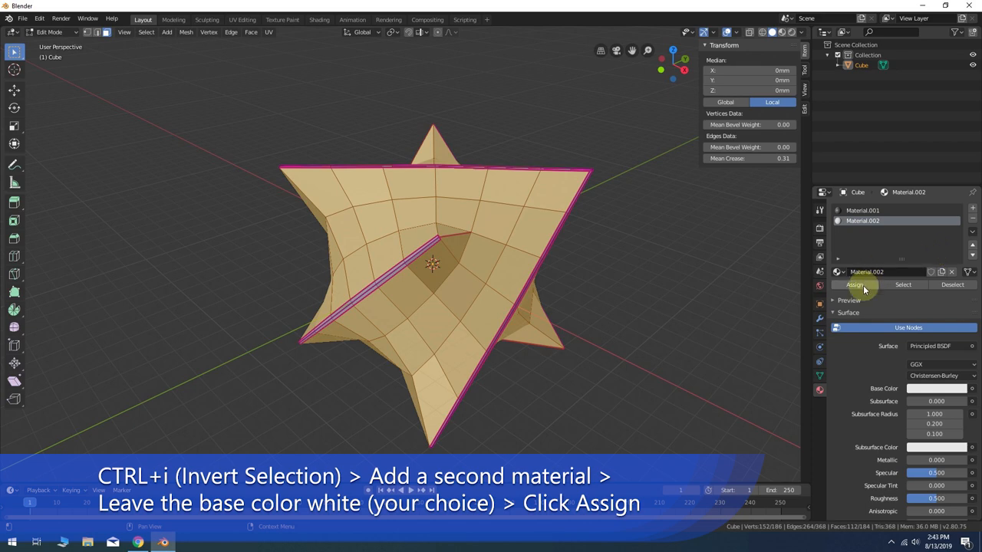
mouse_move(716, 267)
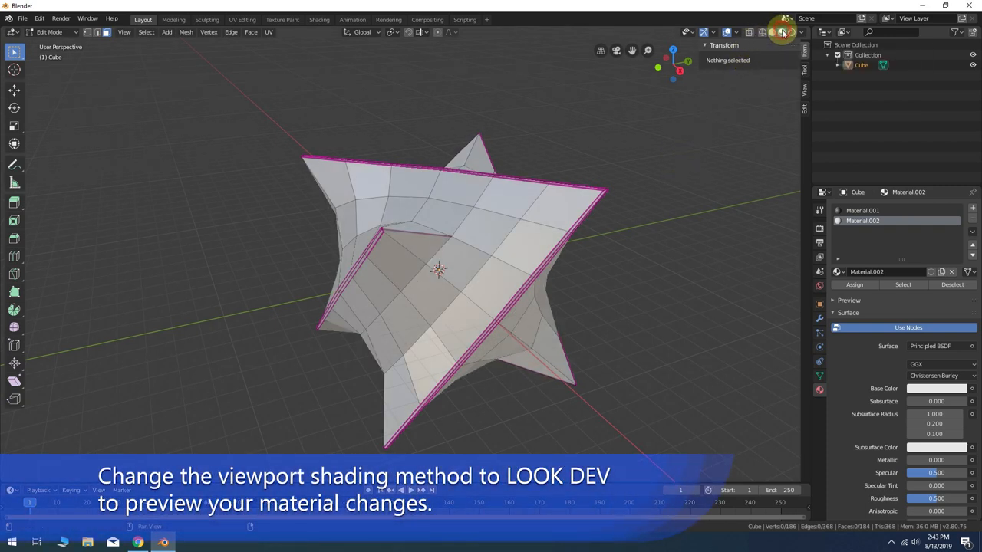
Step: Switch viewport shading to LookDev to show dark bevels on white faces, then return to Object Mode
click(783, 32)
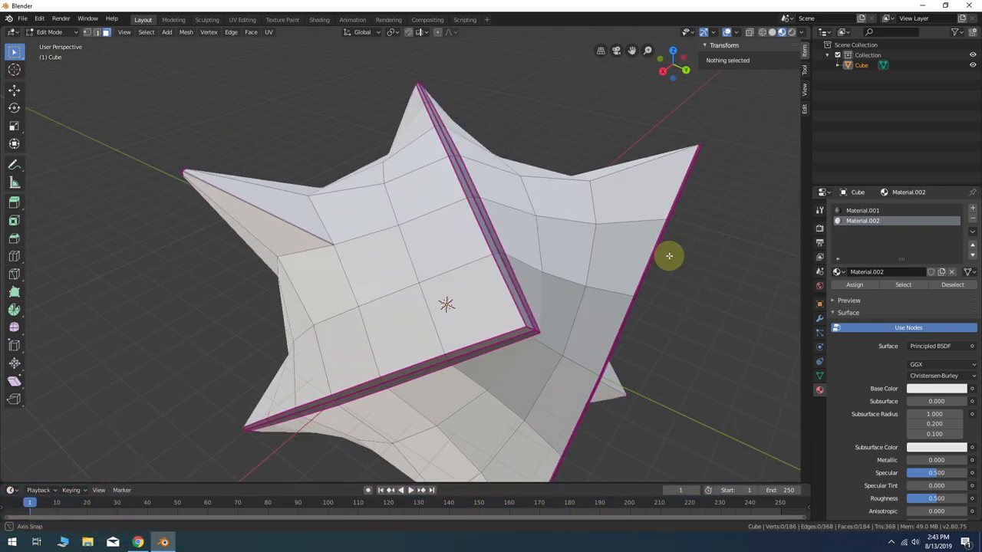
key(Tab)
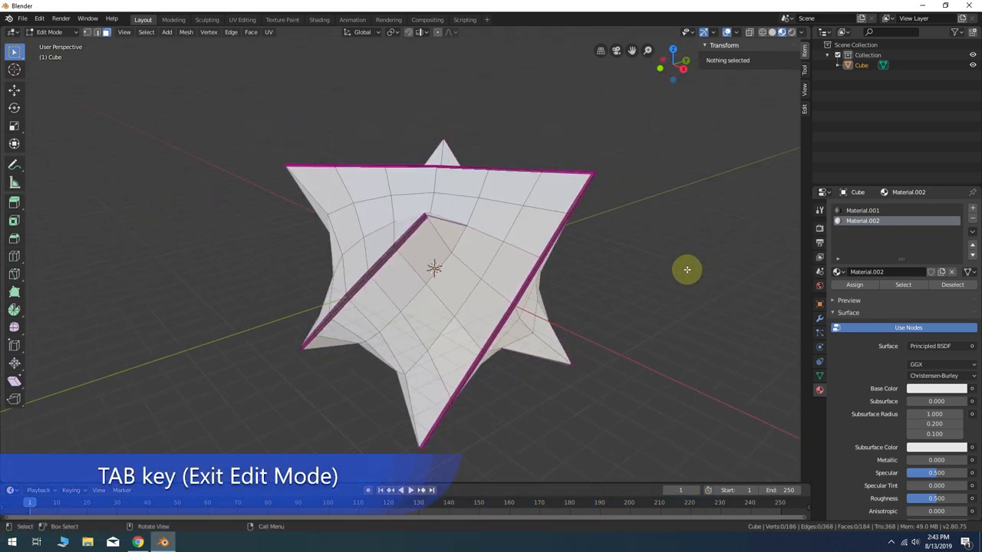
key(Tab)
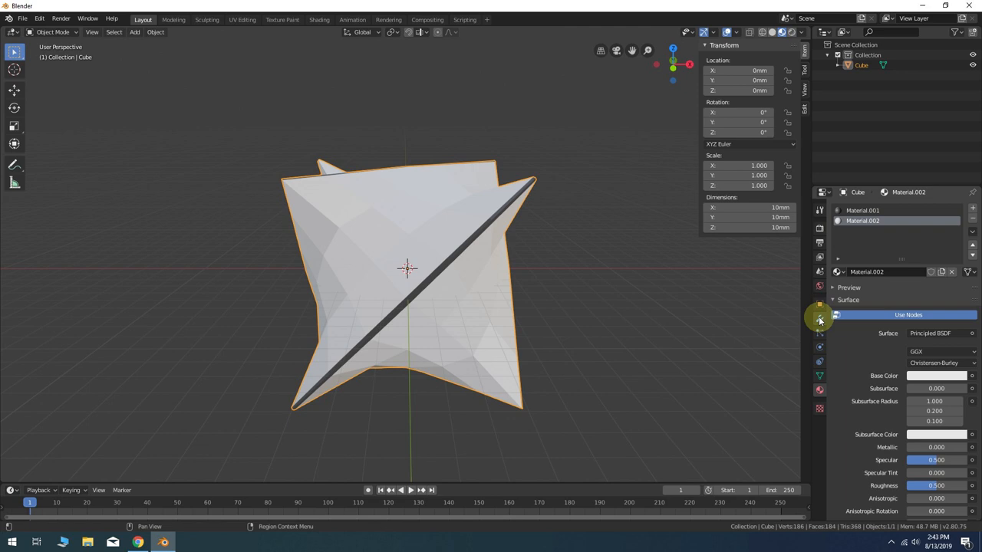
Step: Add a Subdivision Surface modifier with Render and Viewport subdivisions at 4
click(819, 317)
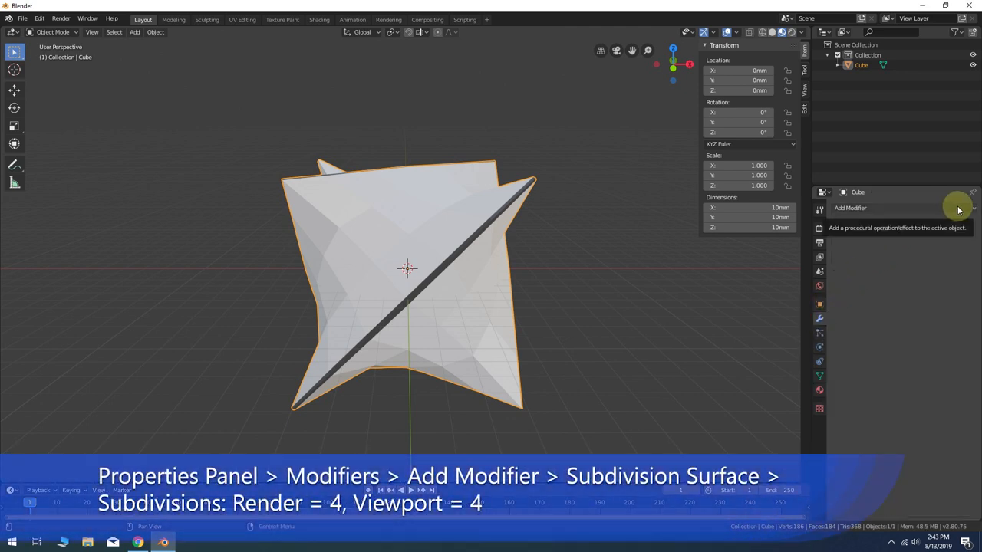
click(851, 209)
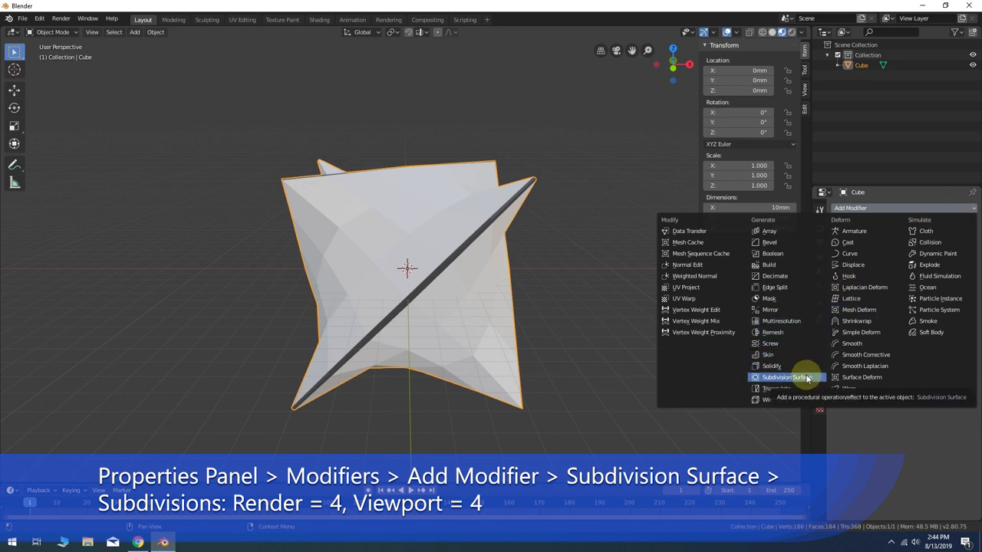
click(787, 377)
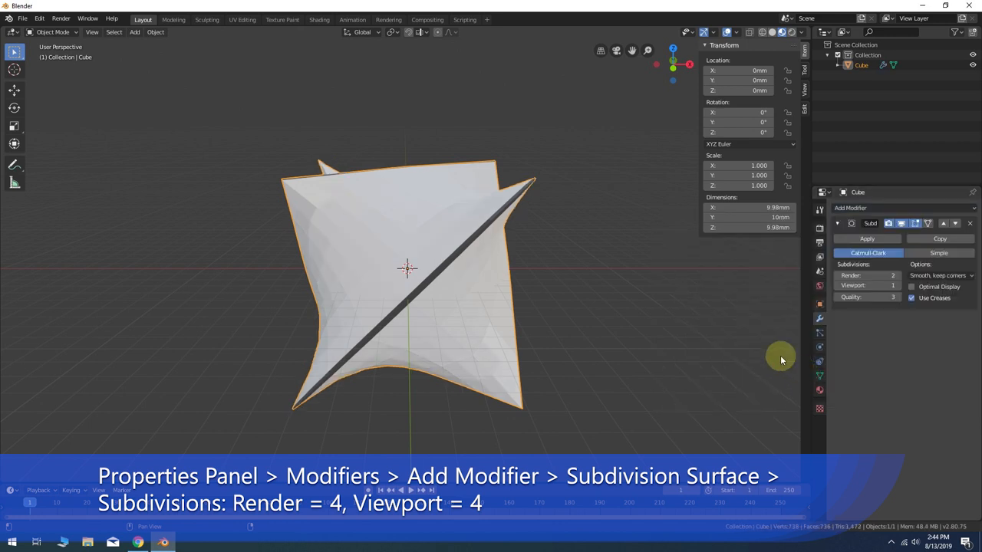
drag(779, 356, 557, 264)
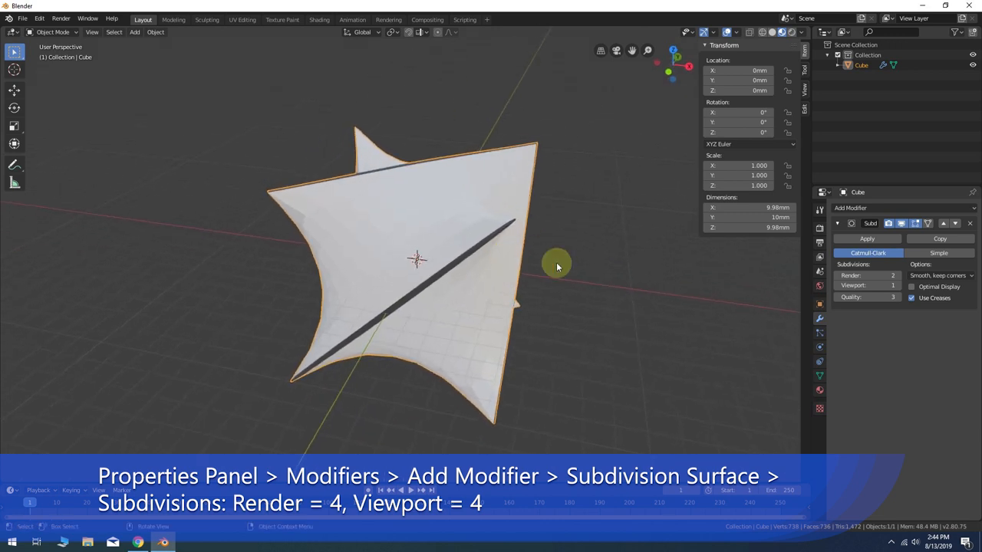
click(867, 275)
text(4)
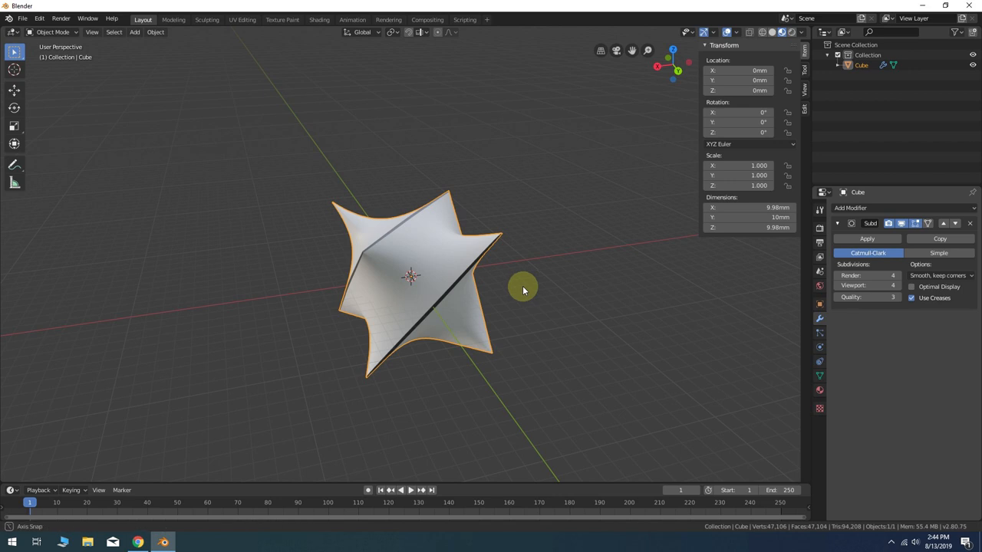
drag(525, 291, 466, 334)
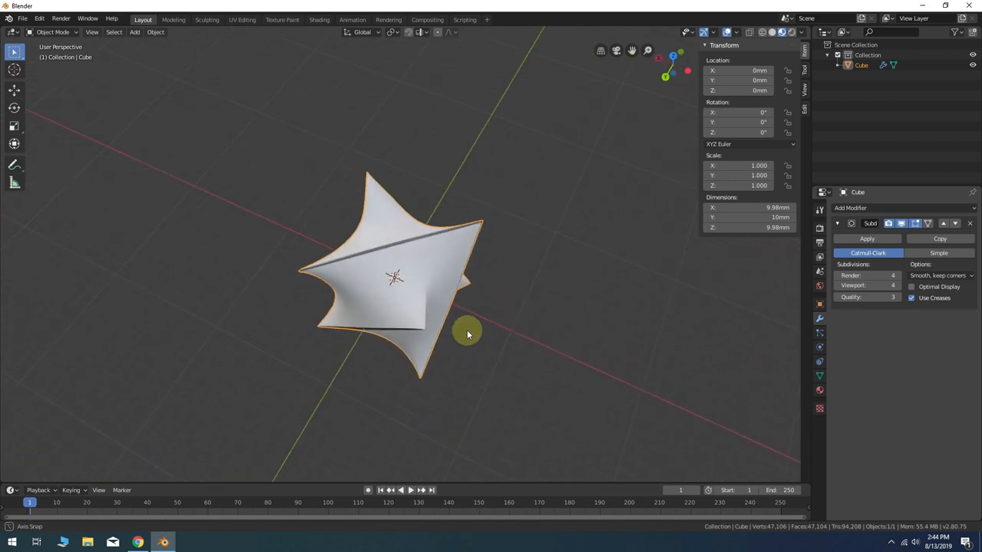
drag(468, 335, 701, 289)
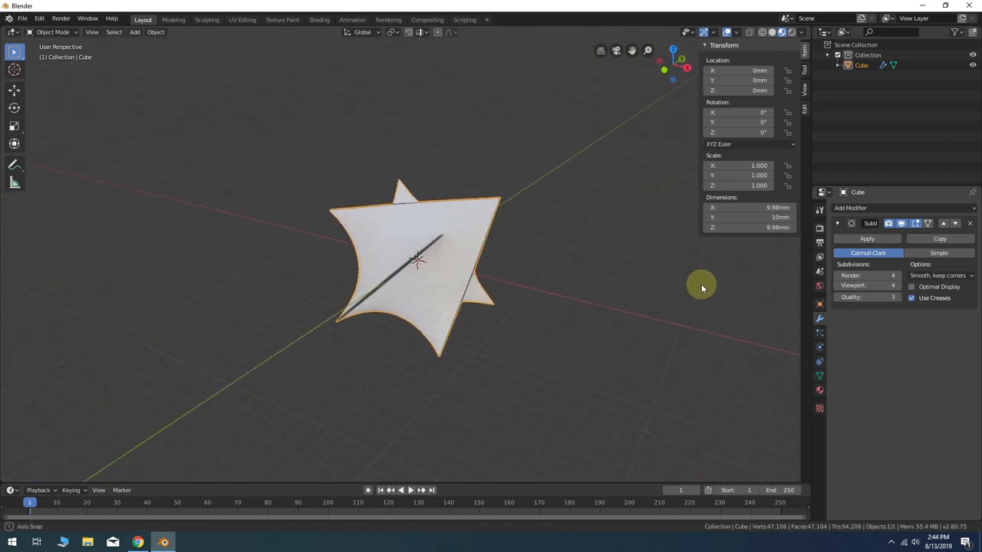
drag(699, 288, 457, 314)
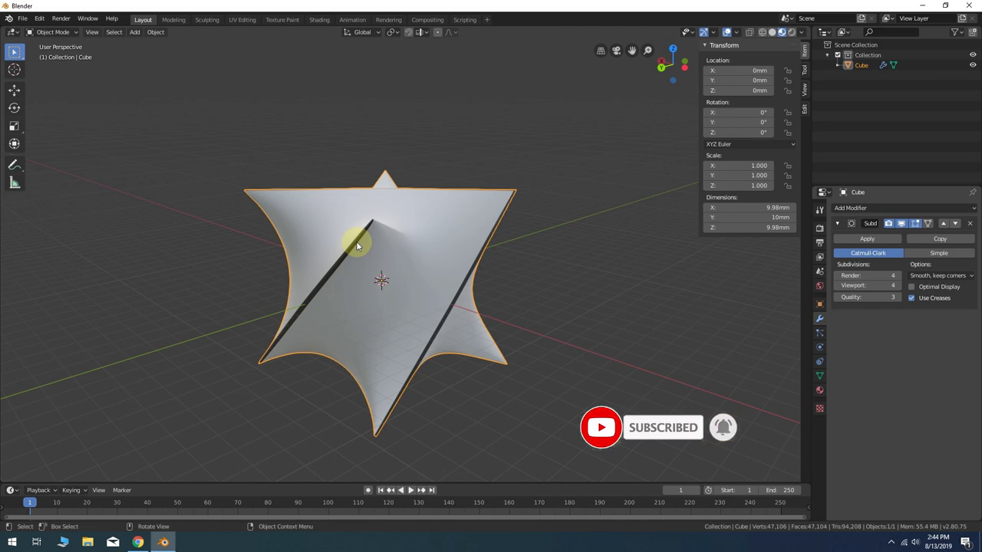
mouse_move(453, 252)
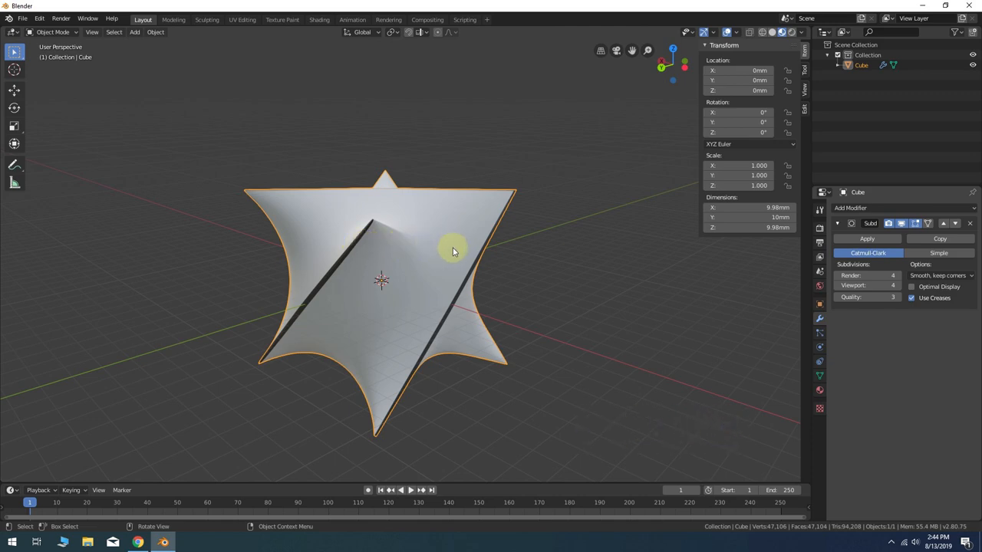